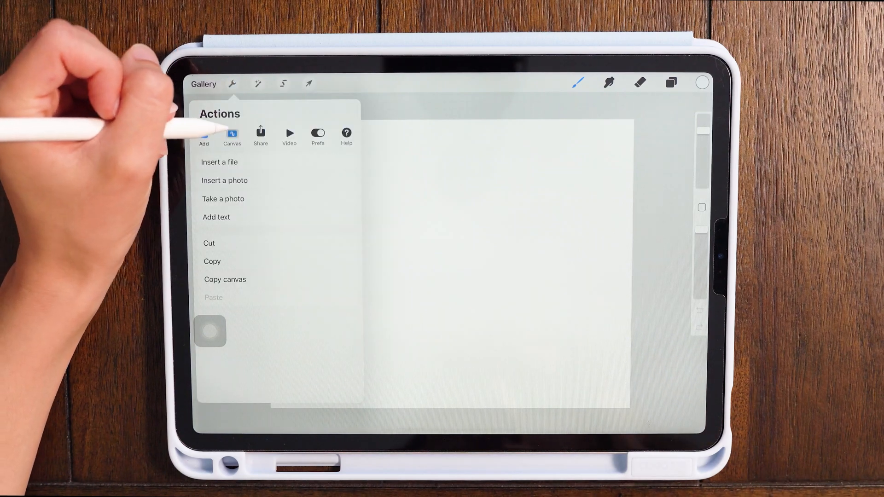
- Insert the grey typing-dots bubble near the upper left and turn on Animation Assist frames
left_click(232, 136)
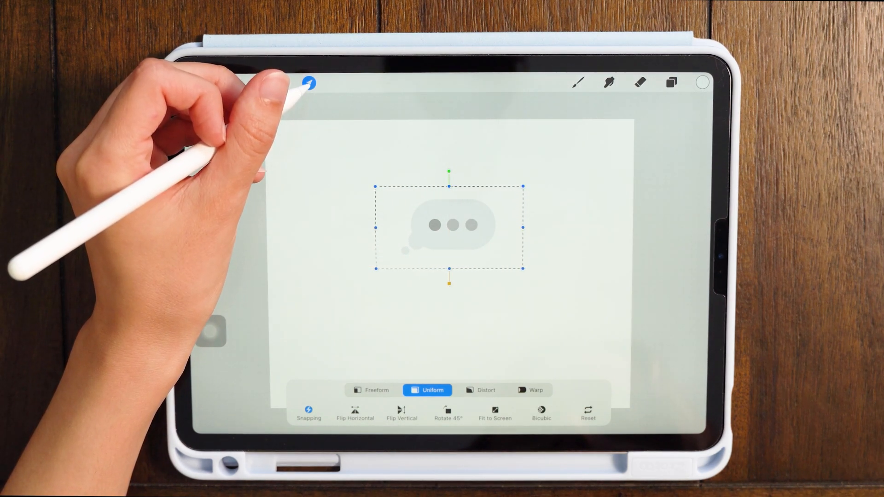
left_click(309, 85)
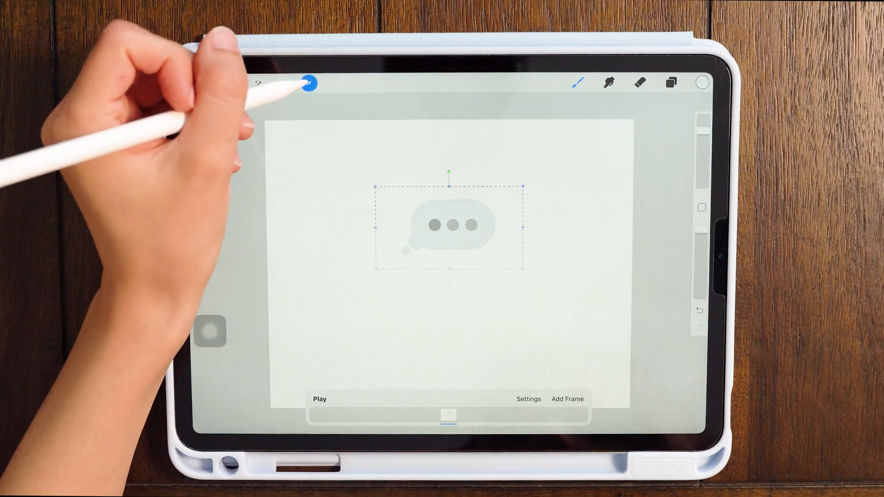
left_click(310, 83)
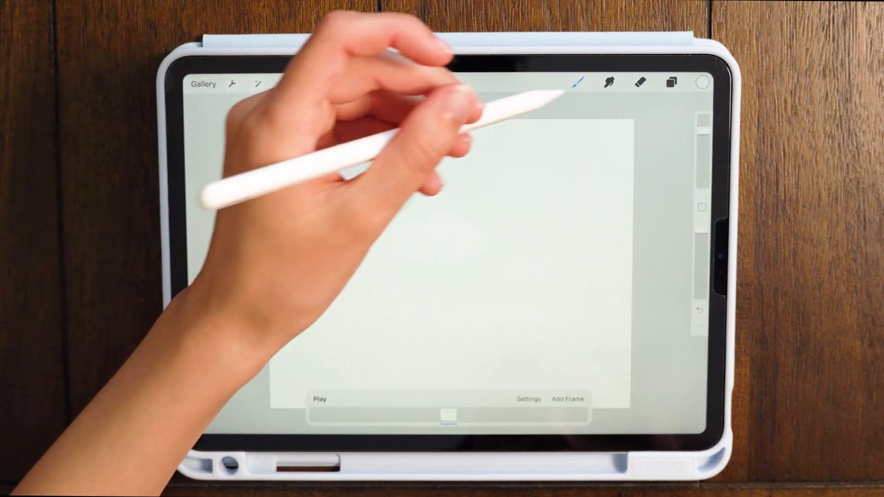
left_click(671, 82)
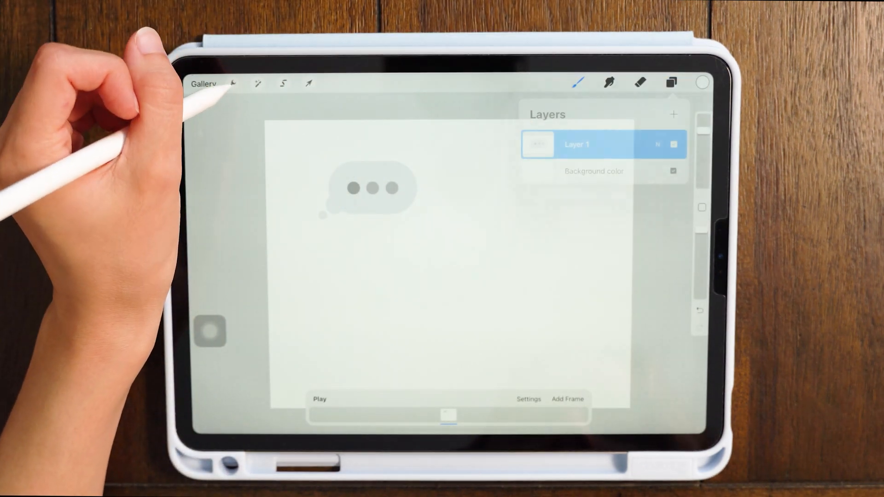
- Insert the 'road trip?' bubble, uniformly resize and place it, and adjust its layer opacity
left_click(232, 83)
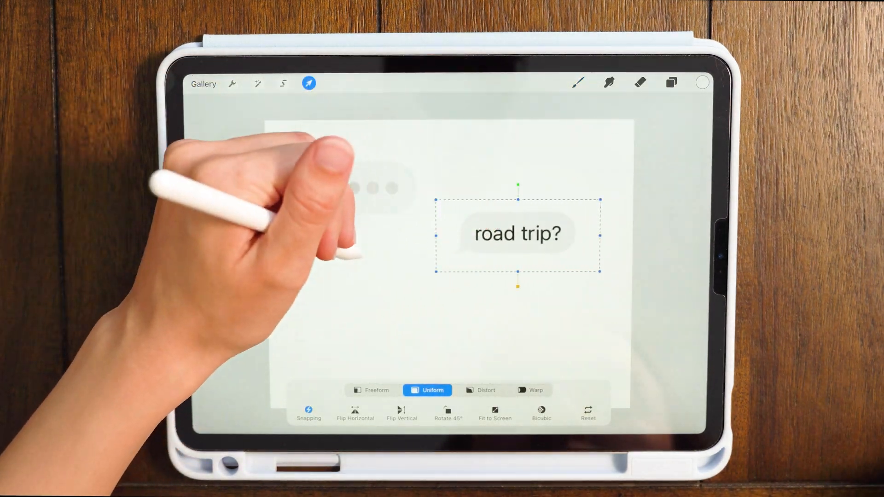
left_click(670, 83)
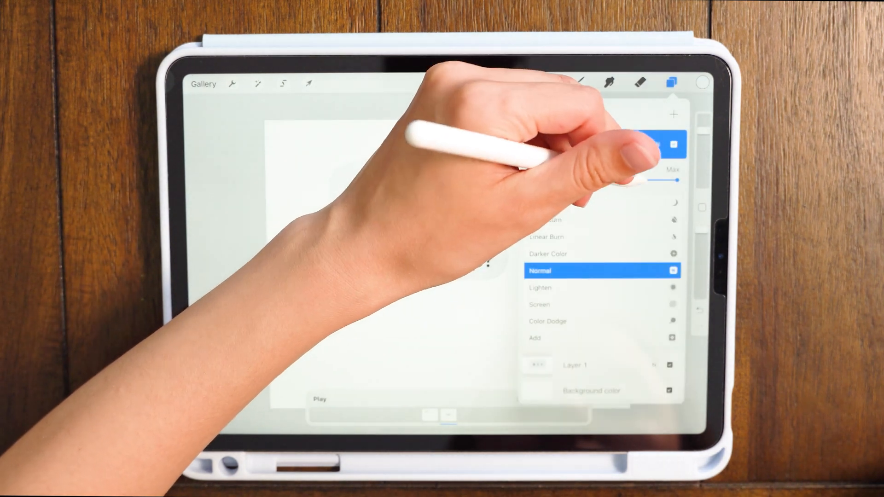
left_click(308, 82)
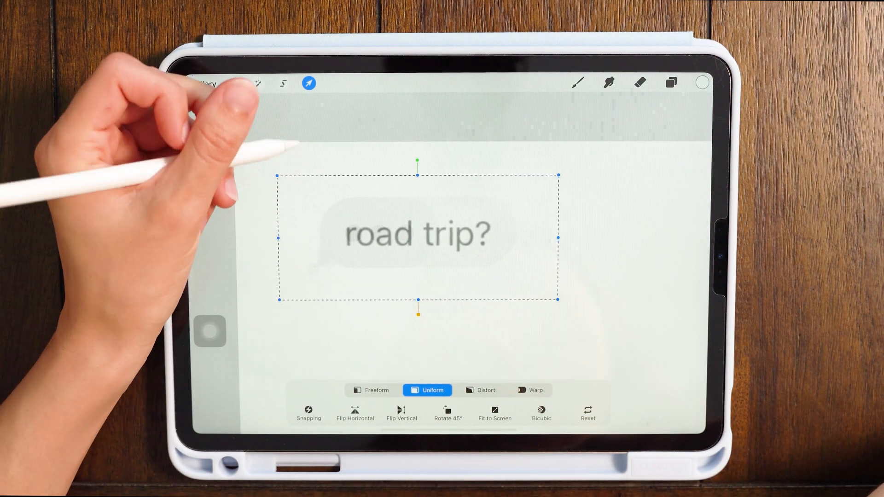
left_click(308, 83)
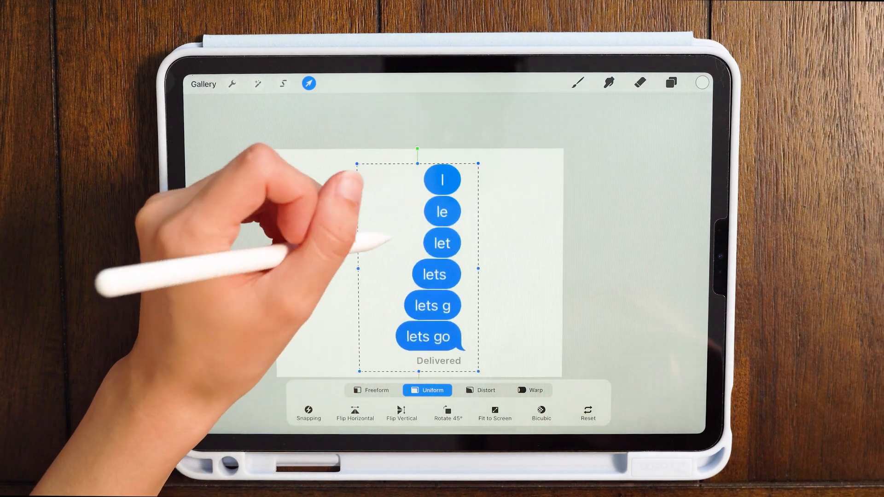
- Move the 'lets go' bubble stack right and copy the 'l' bubble onto its own layer via rectangle selection
left_click_drag(420, 260, 443, 259)
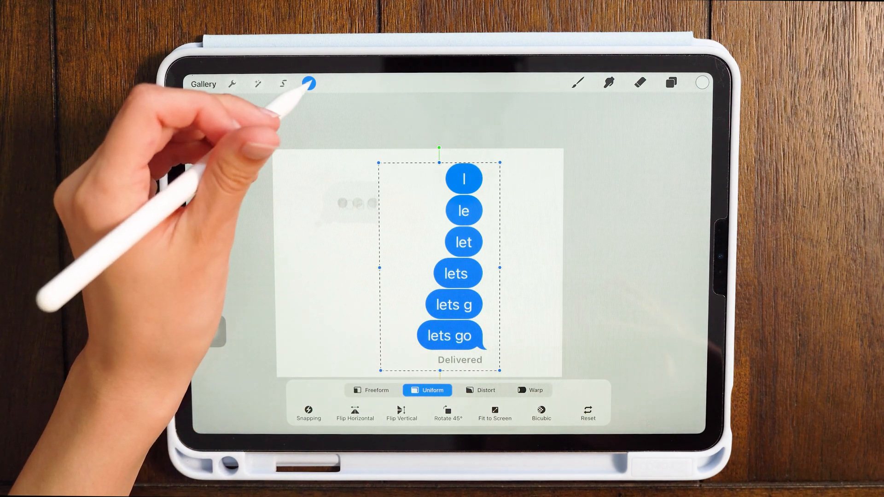
left_click(670, 83)
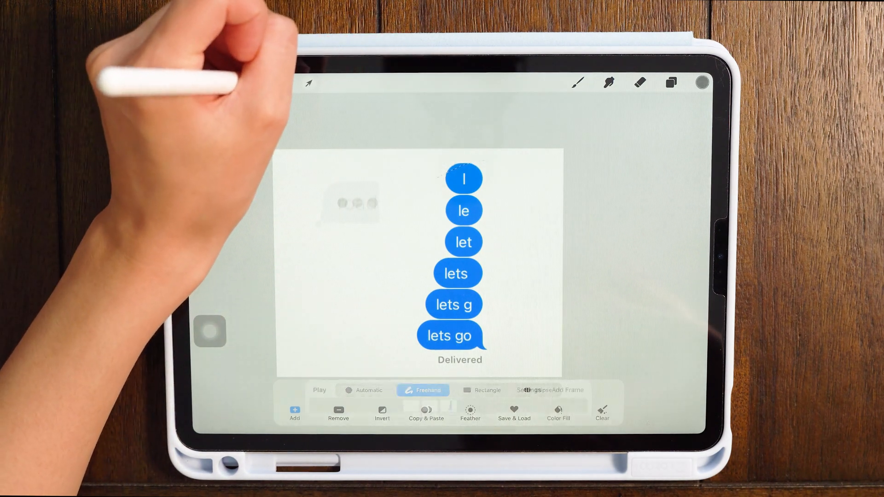
left_click(488, 390)
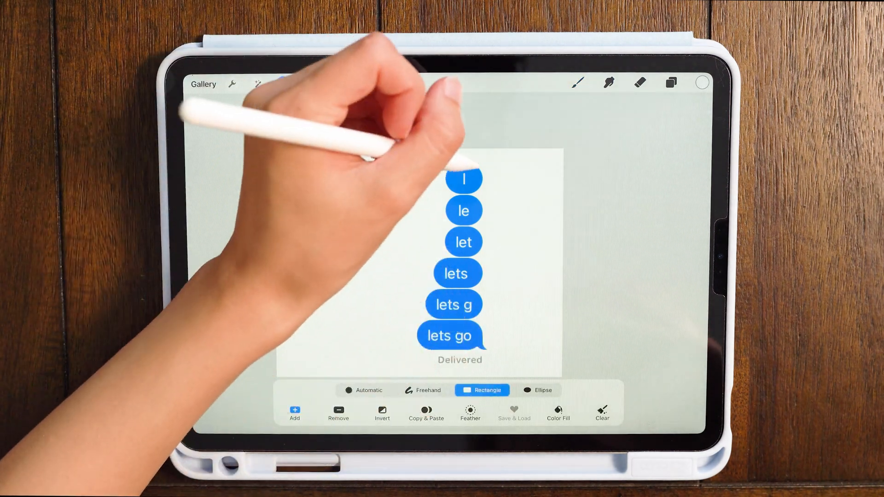
left_click_drag(428, 160, 502, 194)
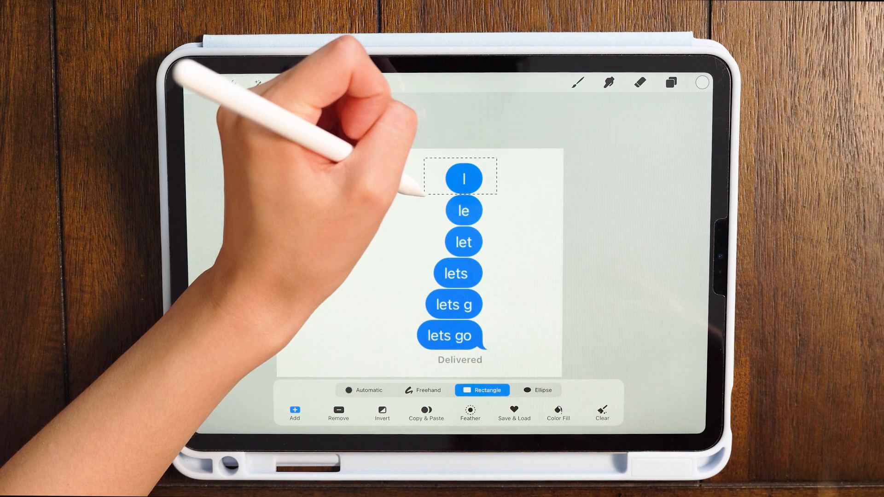
left_click(668, 83)
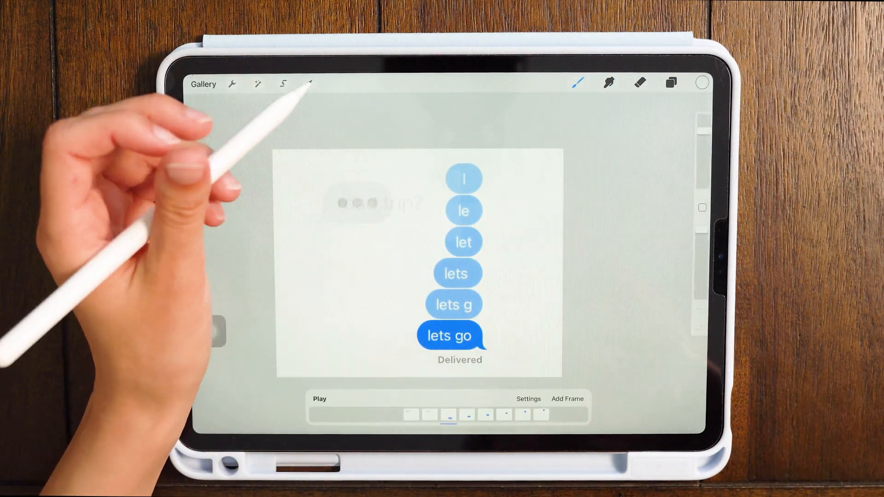
- With Snapping on, move the 'l' and 'le' bubble layers down onto the 'lets go' position
left_click(670, 81)
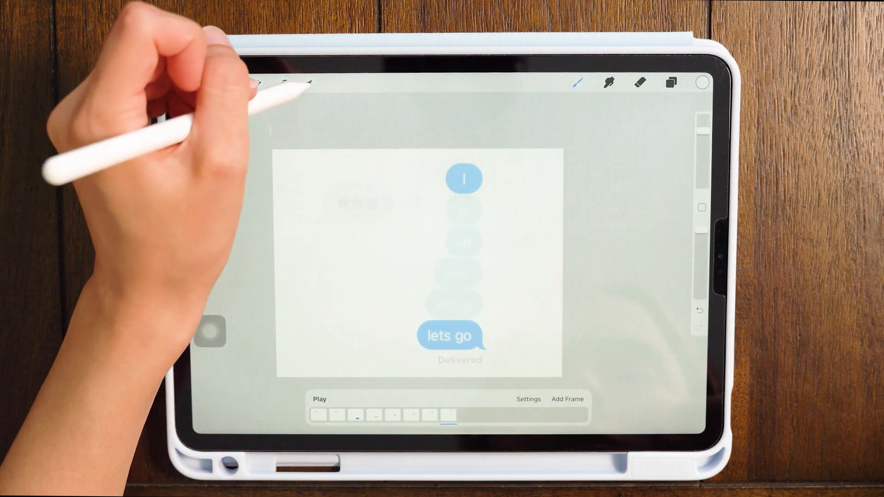
left_click(306, 83)
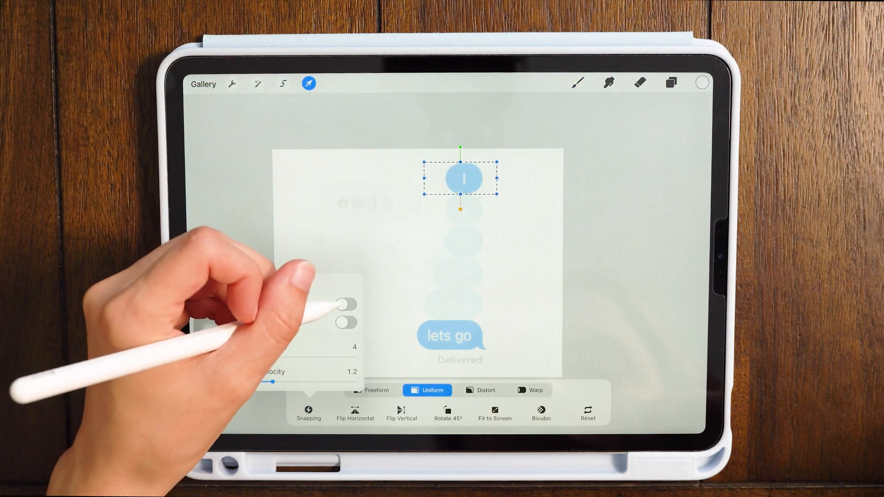
left_click_drag(464, 177, 457, 329)
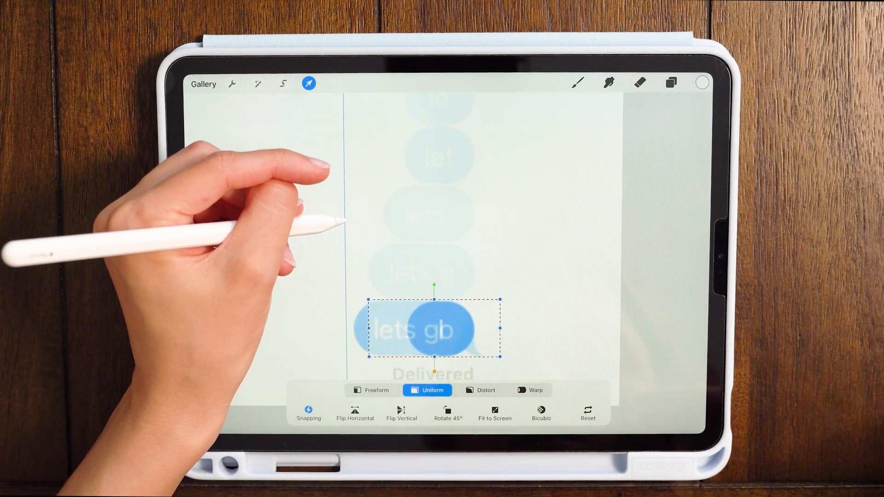
left_click(670, 83)
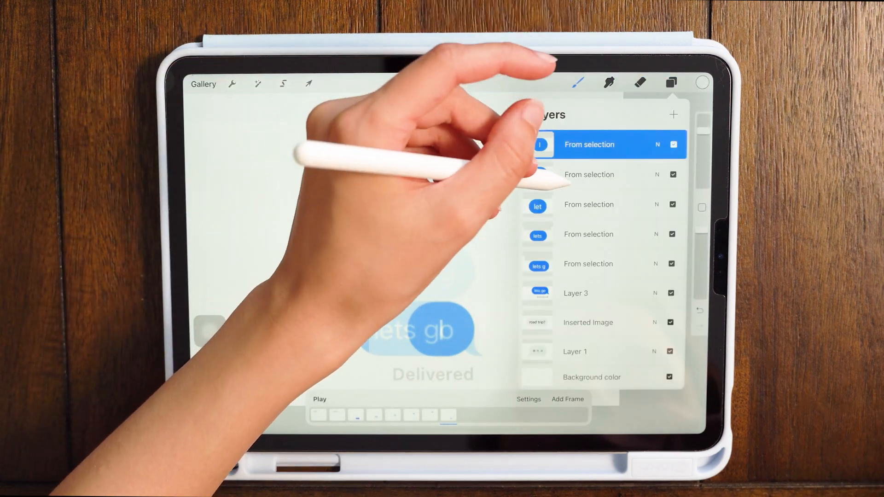
left_click(306, 84)
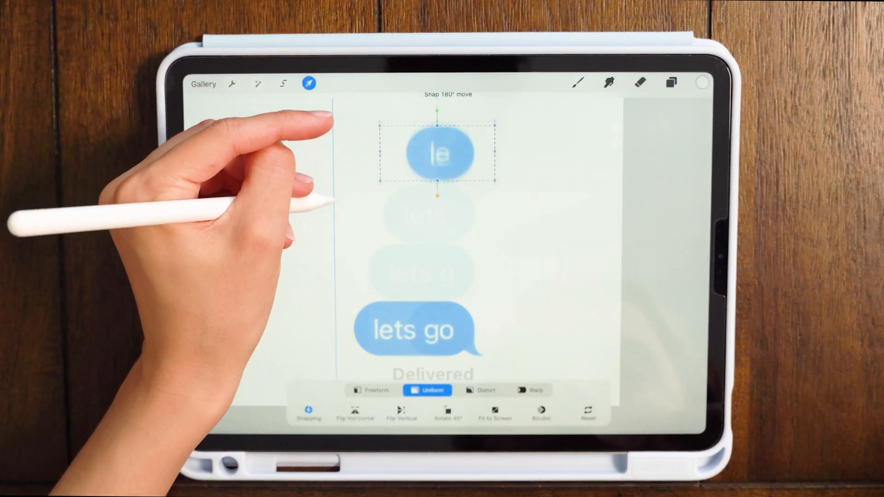
left_click(670, 83)
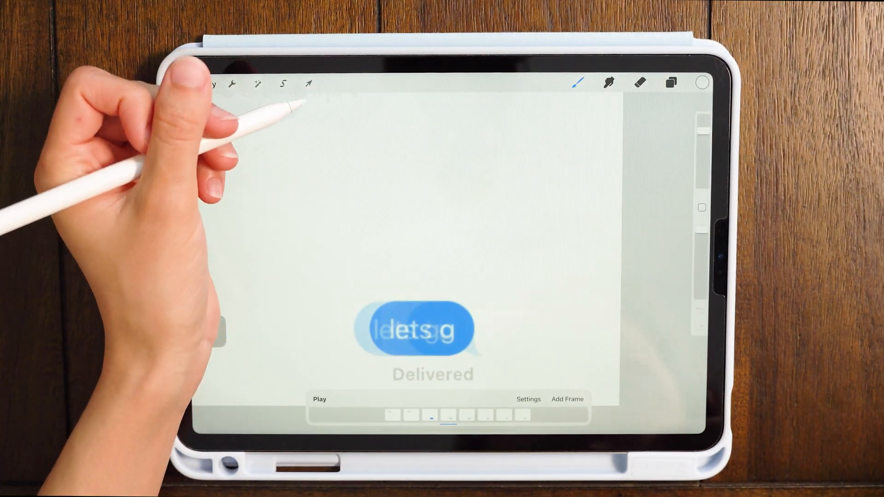
left_click(669, 82)
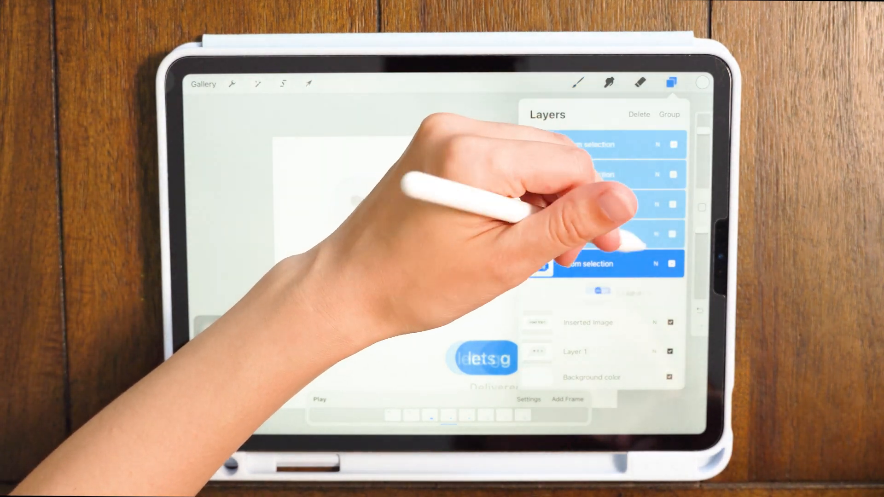
- Move all selected reply bubbles and the Delivered label up below the 'road trip?' bubble, to the right
left_click(308, 83)
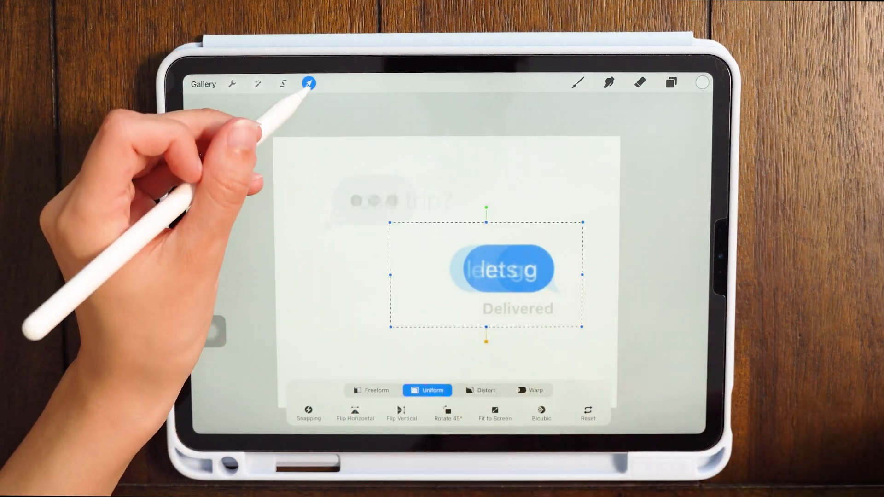
left_click(310, 83)
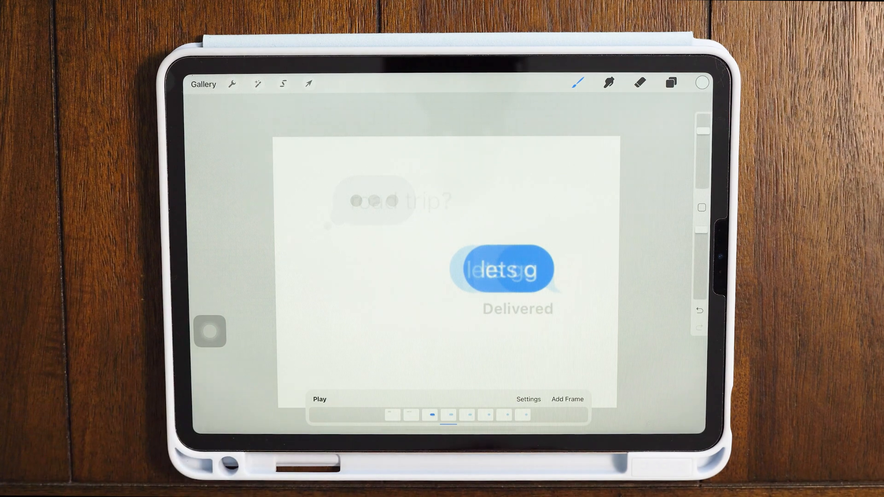
left_click(670, 84)
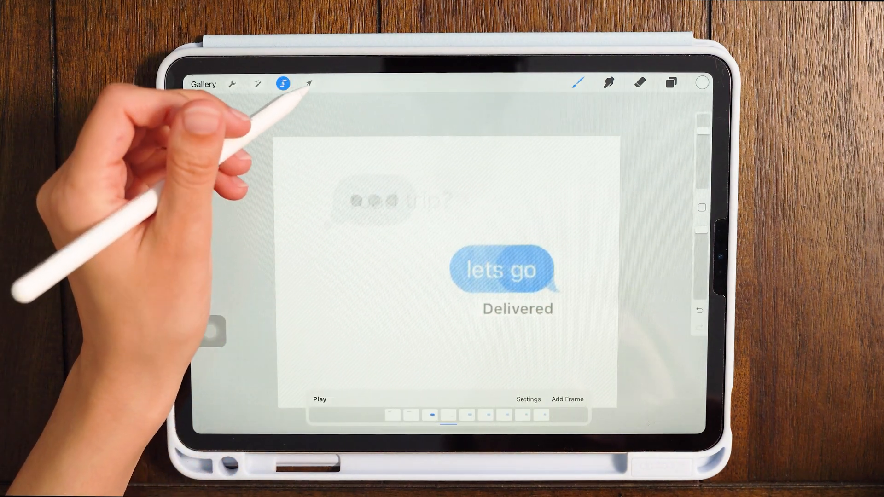
- Reorder layers from the single 'l' bubble up through 'lets go', with Delivered on top
left_click(670, 83)
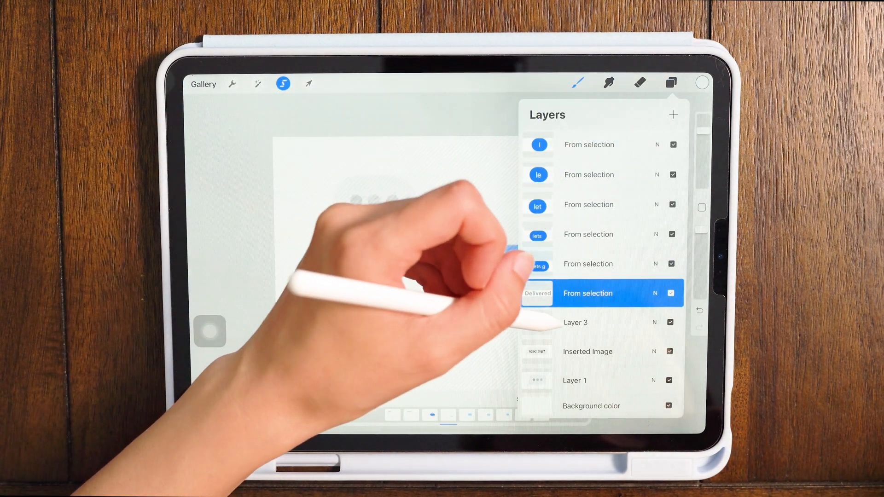
left_click(308, 83)
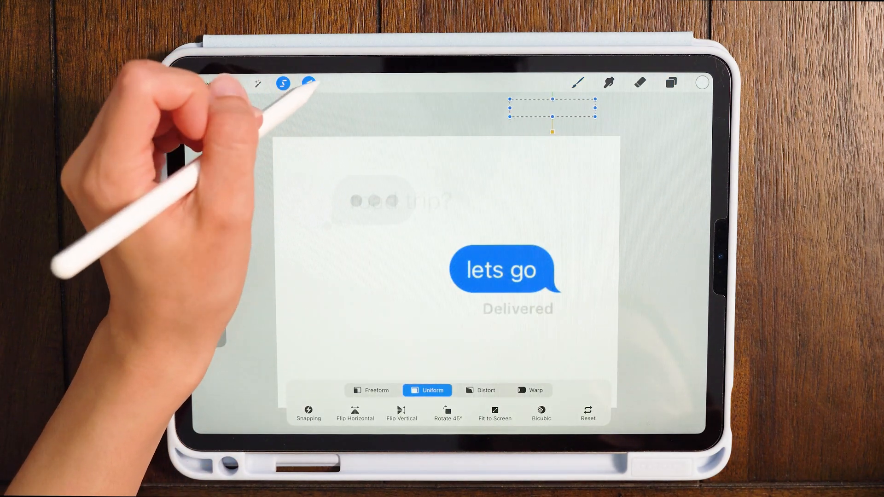
left_click(670, 83)
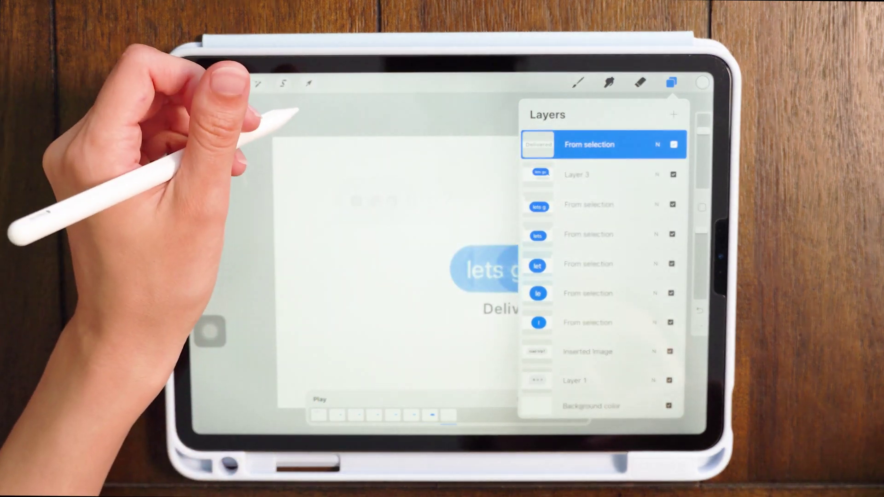
- Insert the 'omg / Read 1:52 PM' image, lower its opacity, and move the 'omg' bubble off canvas
left_click(232, 83)
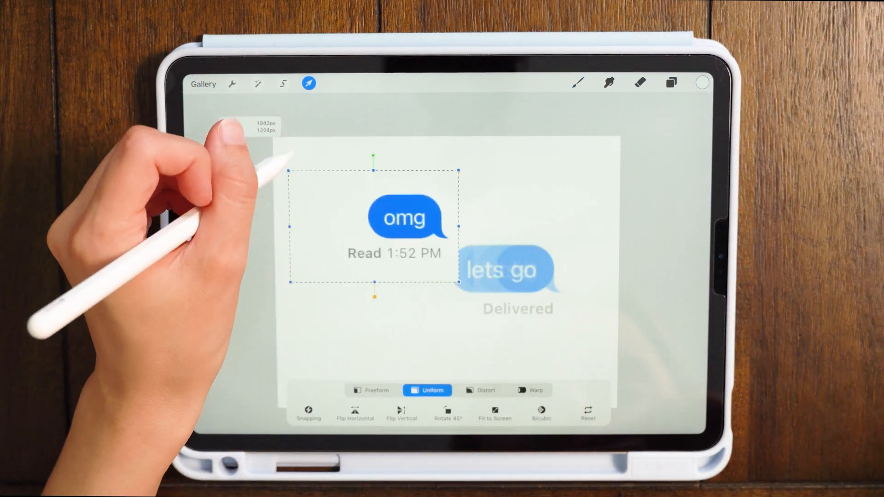
left_click(670, 83)
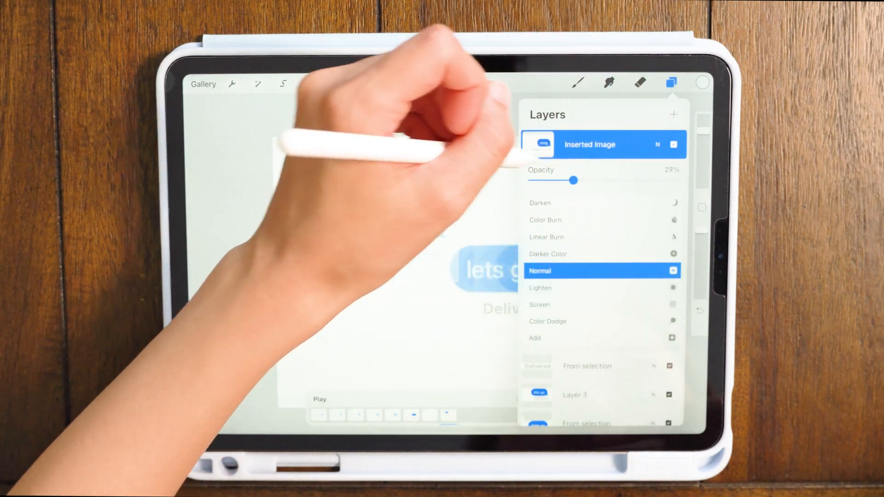
left_click(308, 81)
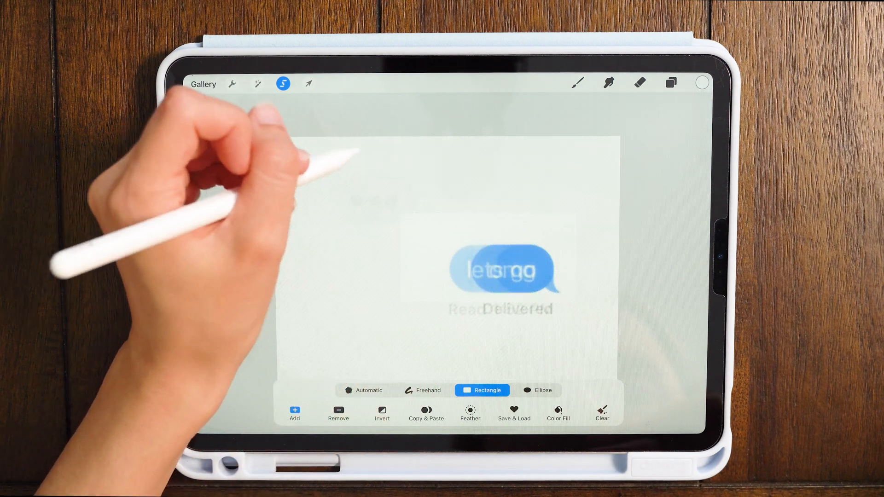
left_click(309, 83)
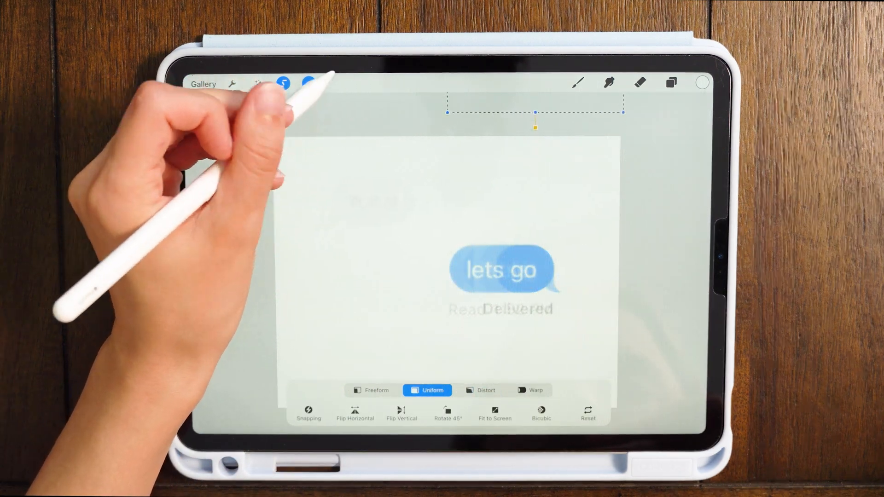
left_click(670, 83)
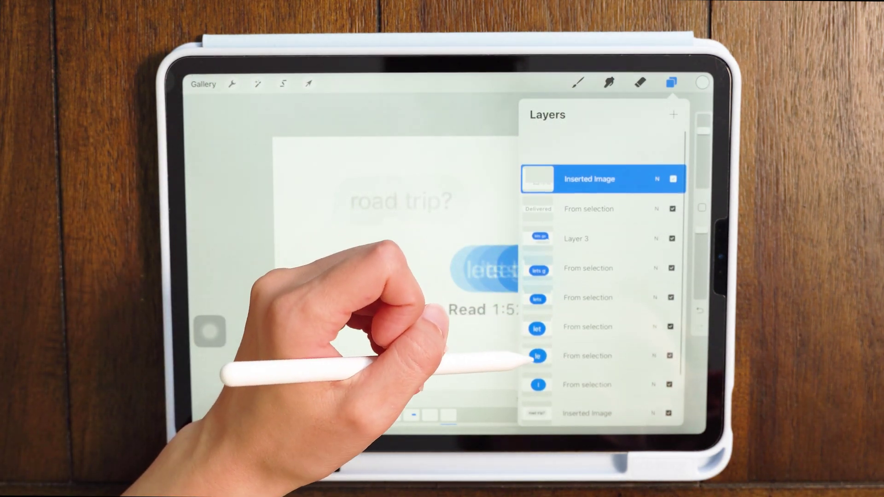
- Set Animation Assist to Loop at 15 FPS with one onion-skin frame
scroll("down", 3)
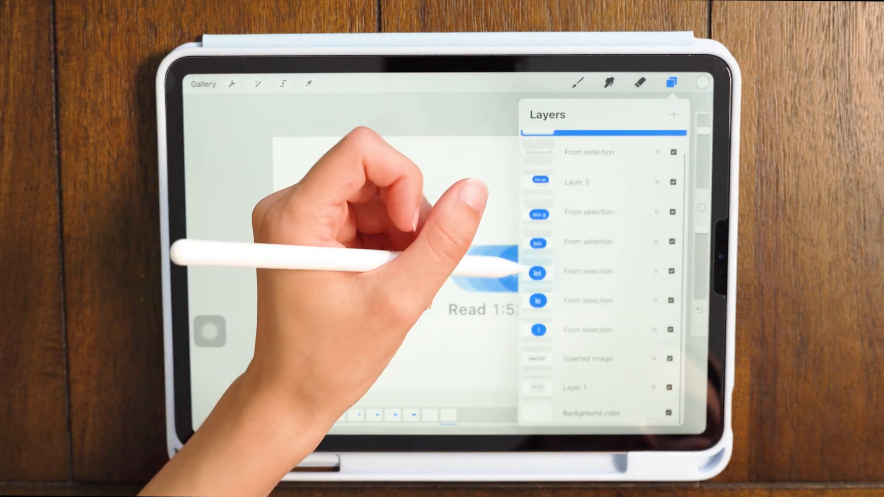
left_click(593, 391)
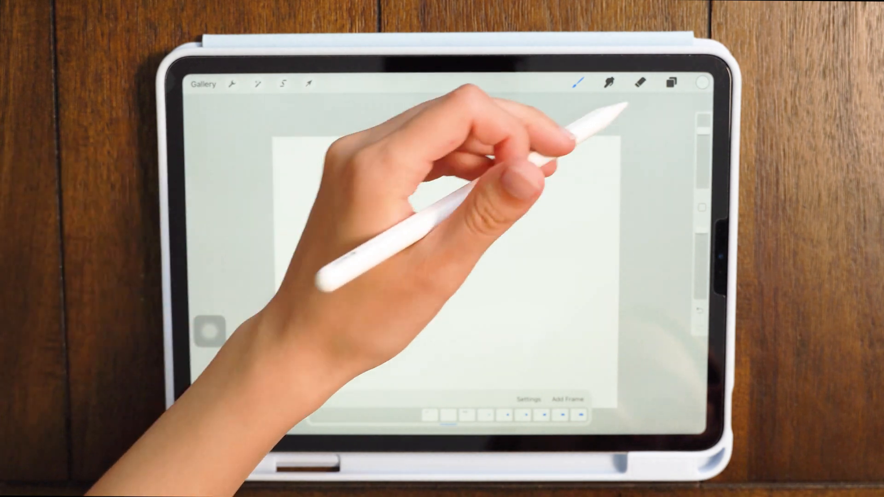
left_click(670, 83)
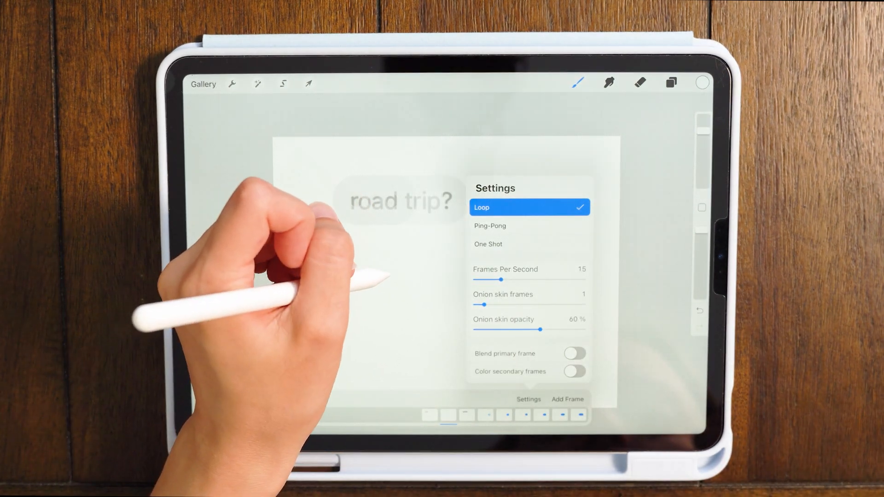
- Close the animation settings and sample the bubble blue as the current colour
left_click(671, 83)
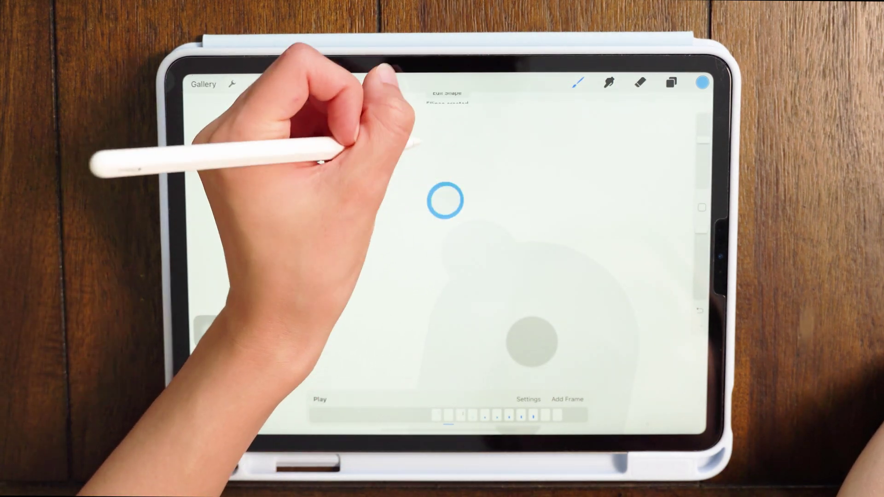
- Draw a filled blue pill QuickShape, add blank Layer 12, and set onion skin frames to 3
left_click(482, 99)
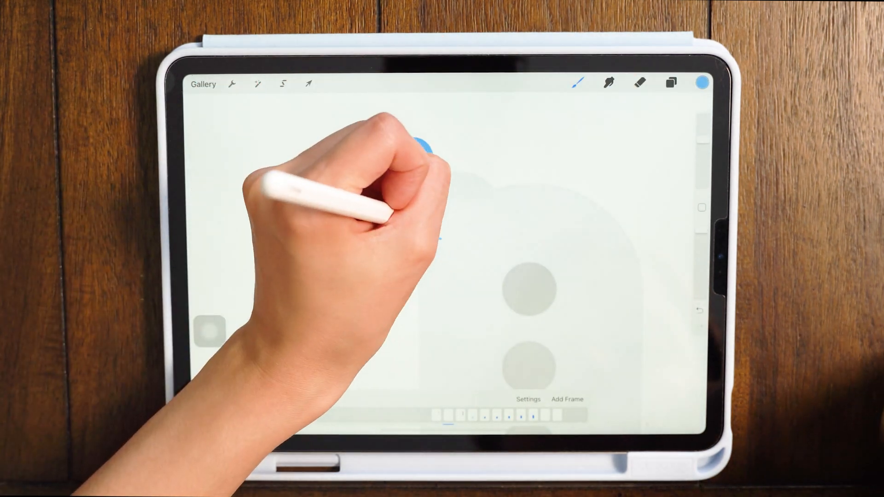
left_click_drag(428, 147, 491, 231)
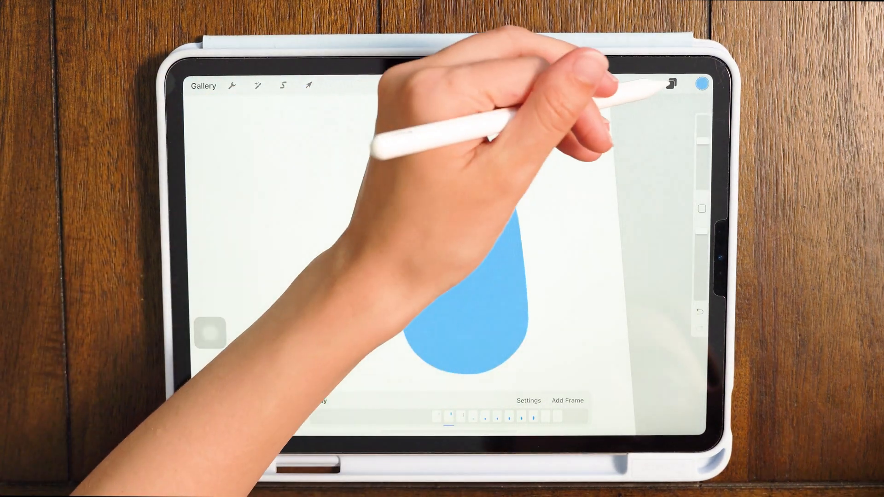
left_click(670, 85)
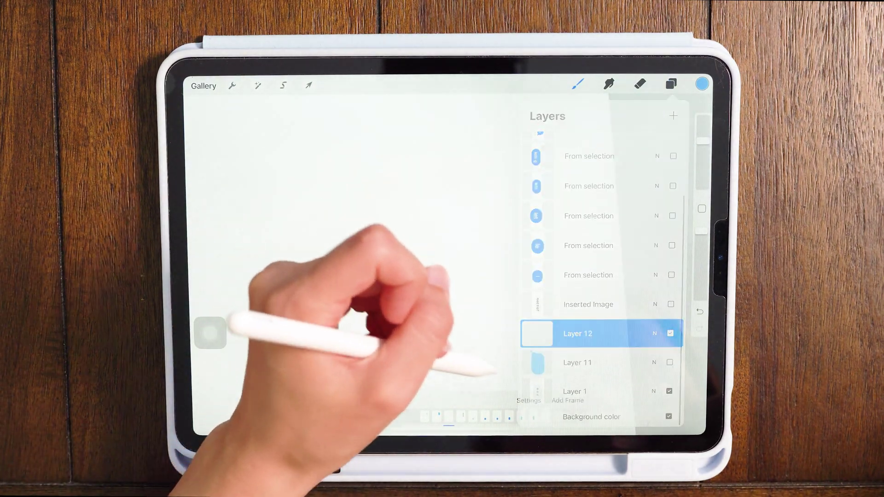
left_click(529, 400)
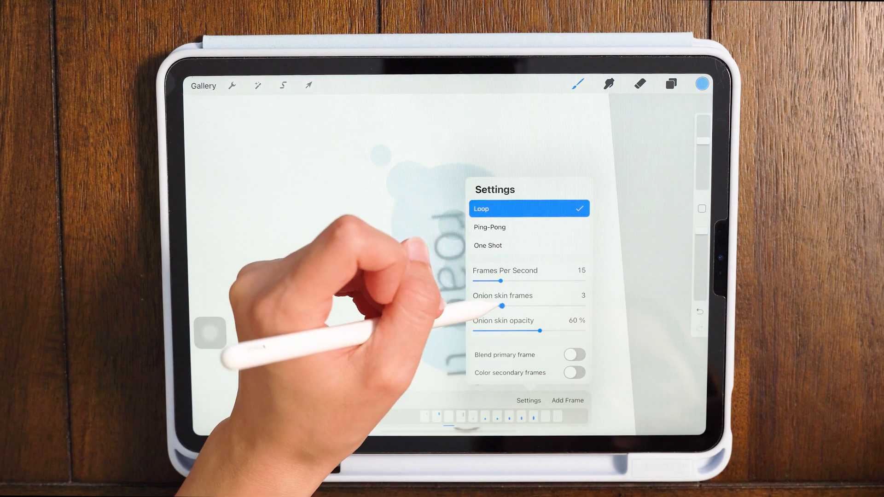
left_click(671, 84)
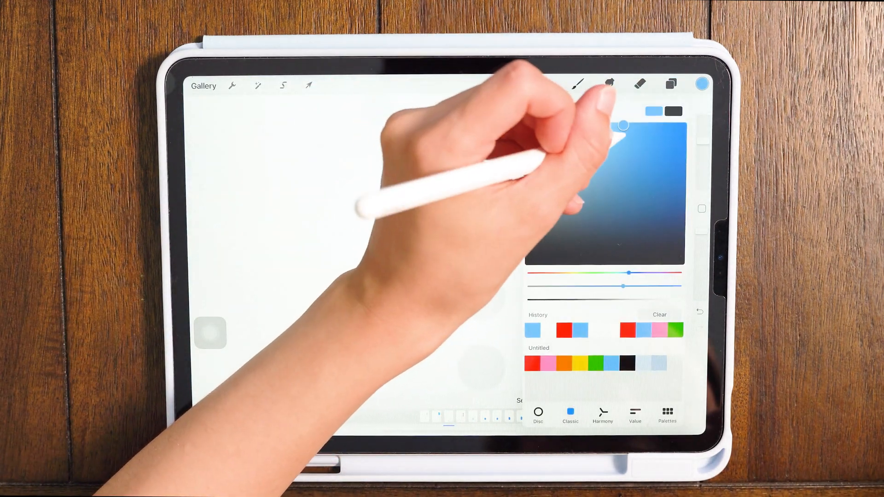
- Draw a blue dot in the sampled bubble blue, duplicate it twice and place one over each grey dot
left_click(700, 83)
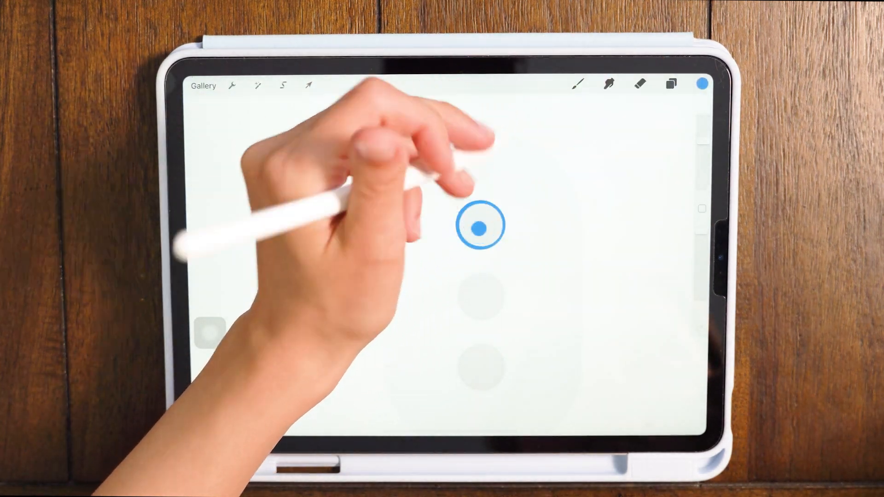
left_click(671, 84)
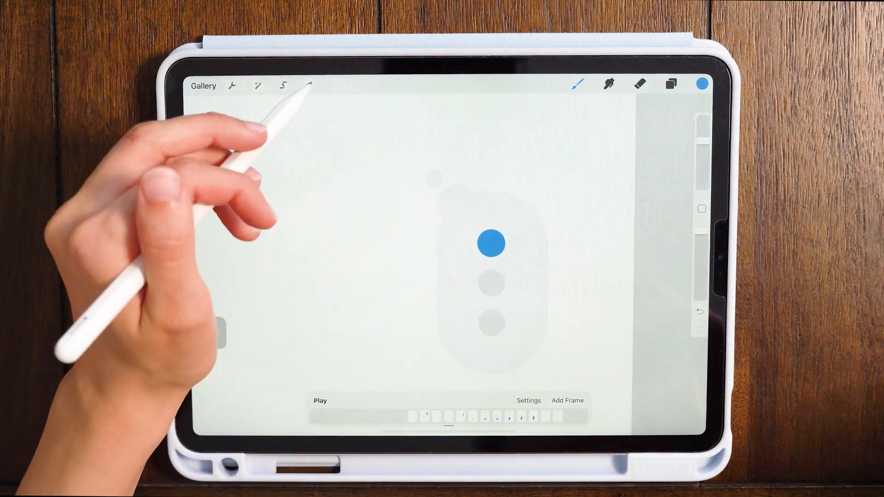
left_click(309, 85)
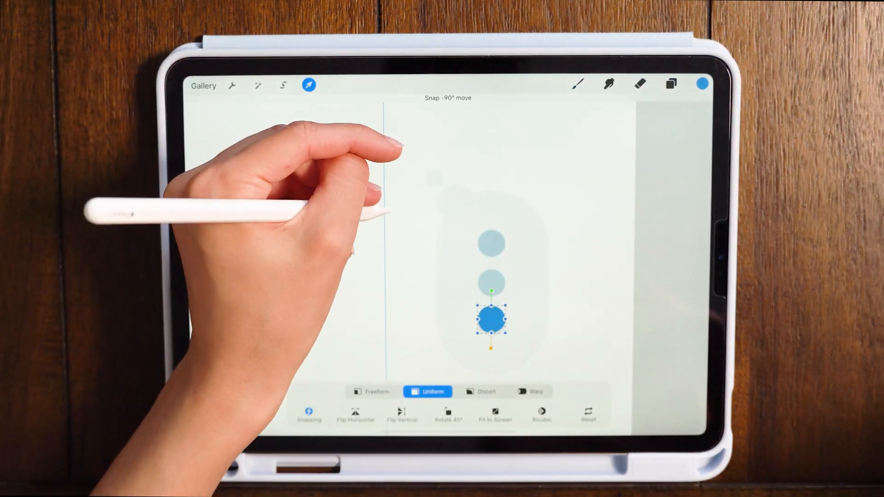
left_click(669, 87)
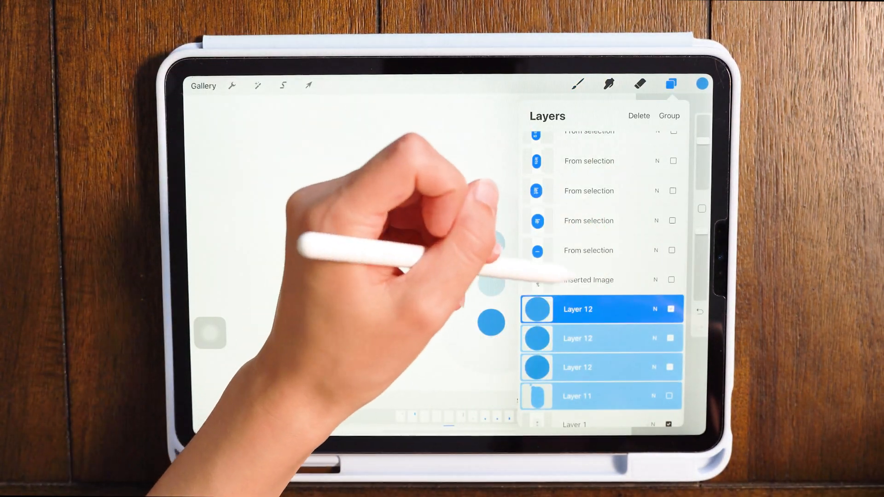
- Group the three dot layers with the pill bubble, then select the Inserted Image layer
left_click(668, 116)
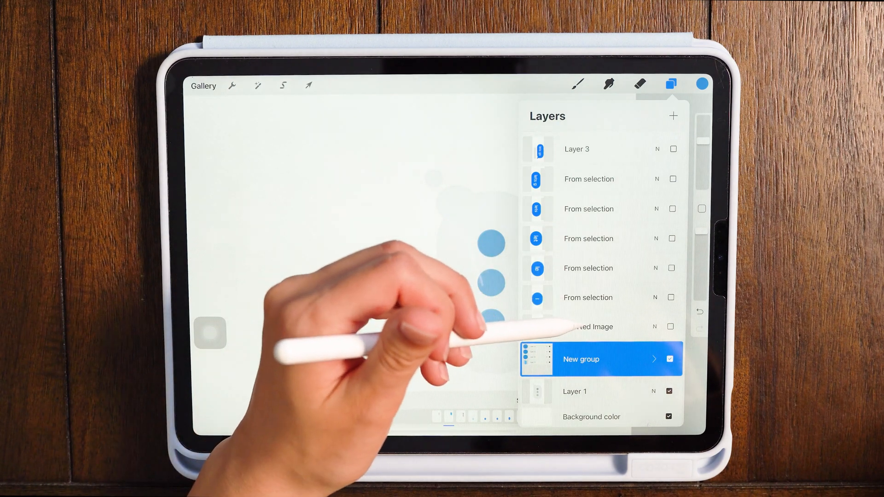
left_click(597, 326)
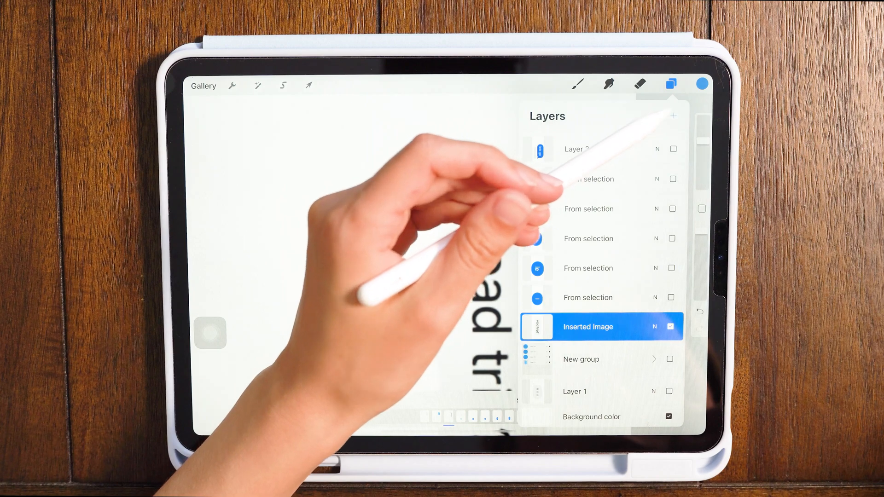
- Add frames after the typing-dots sequence, ending with a yellow reply bubble on a blue patch
left_click(670, 83)
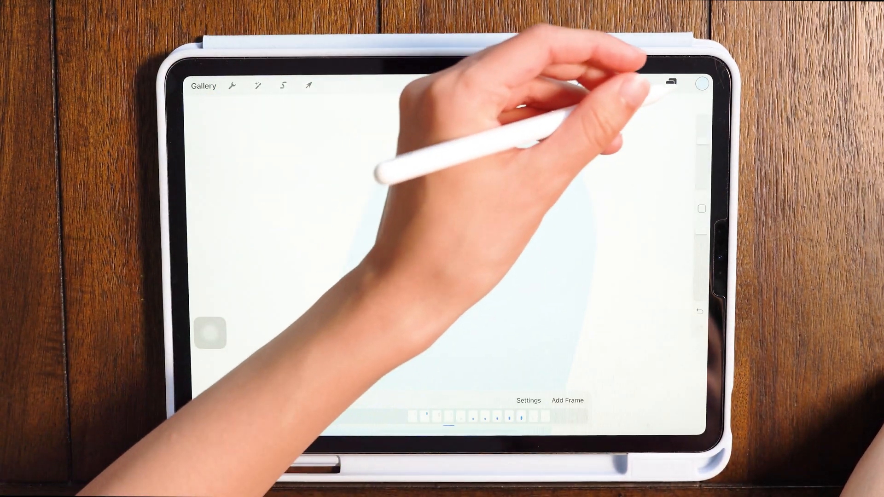
left_click(683, 89)
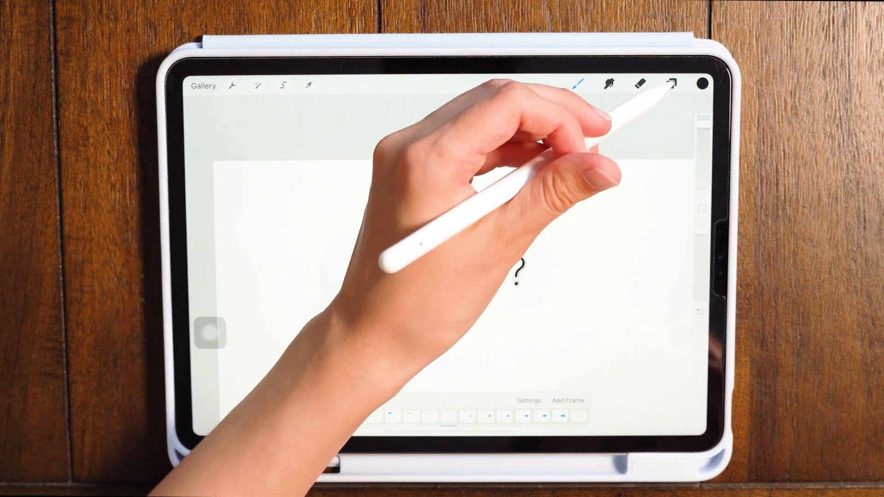
left_click(670, 84)
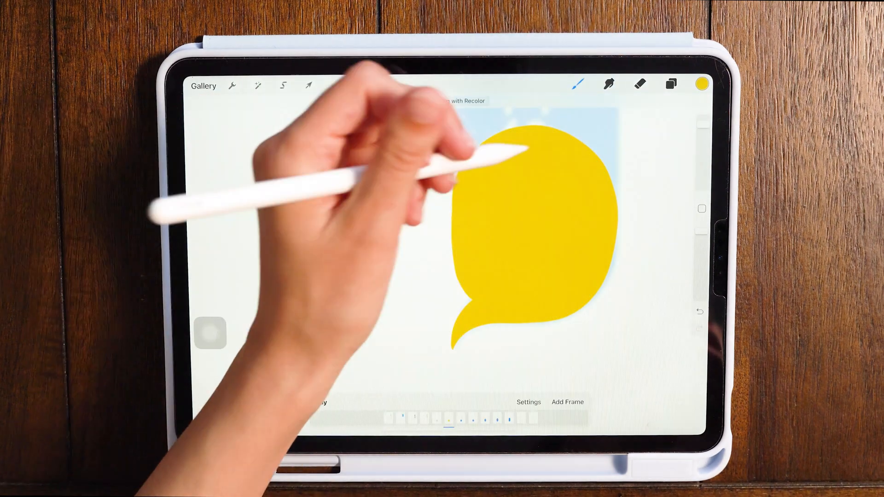
- Draw a black vertical typing-cursor line on a new layer in the empty reply bubble
left_click(670, 84)
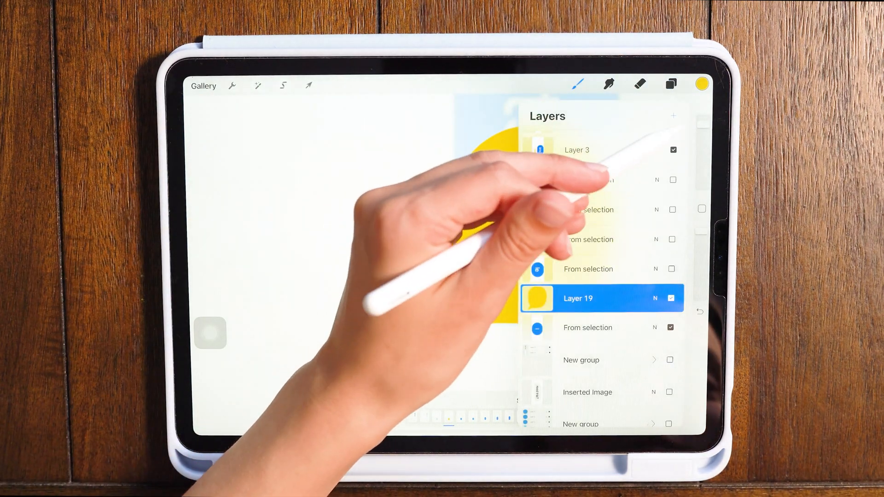
left_click(673, 116)
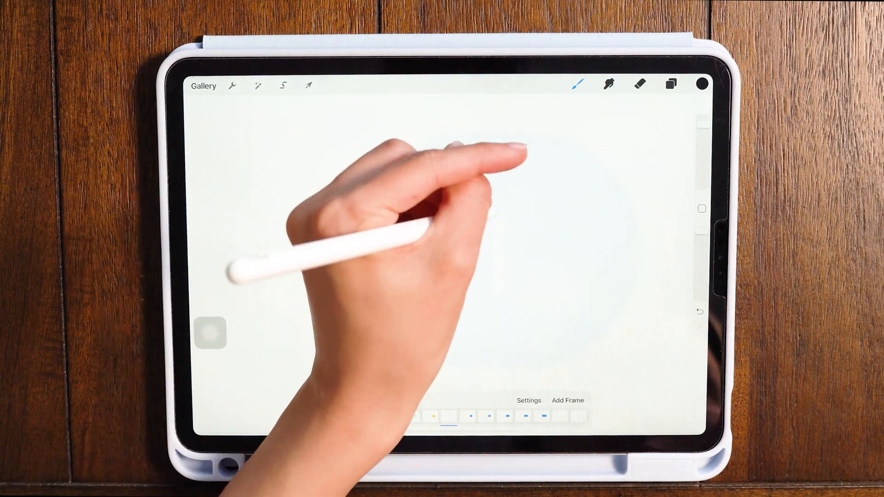
left_click(671, 83)
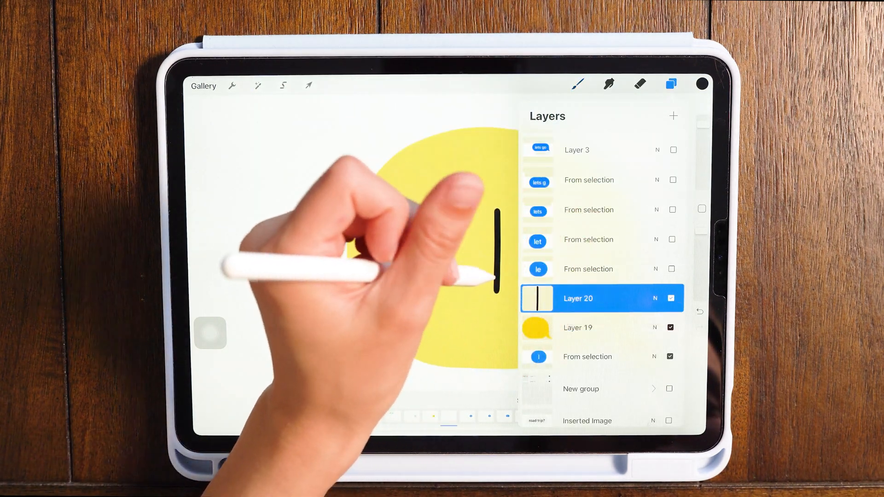
left_click(595, 328)
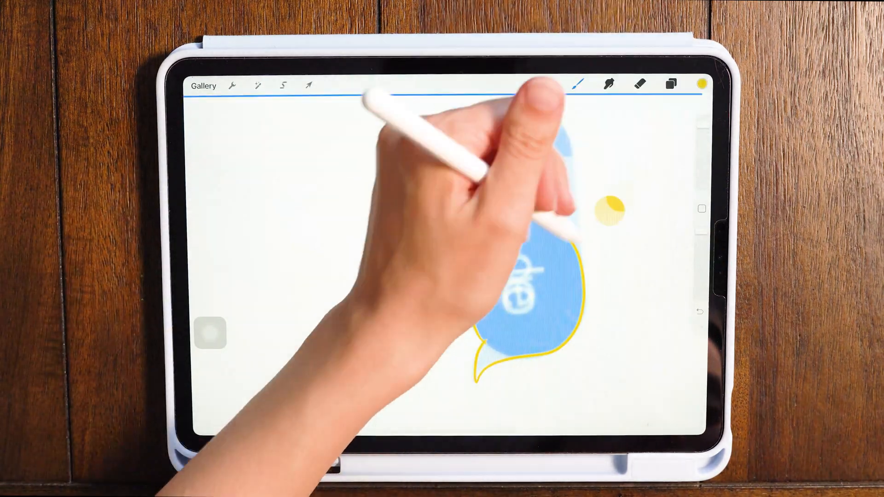
- ColorDrop the blue 'lets go' reply bubbles yellow on each frame
left_click(670, 84)
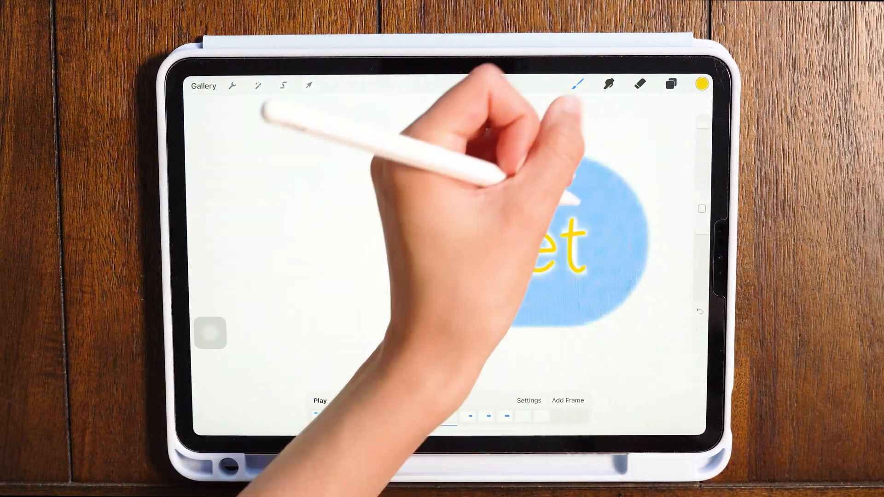
left_click(670, 85)
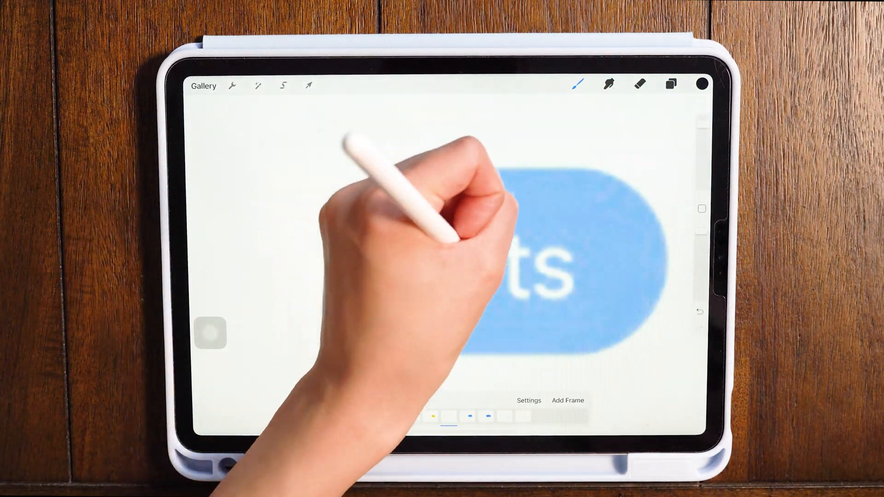
left_click(670, 83)
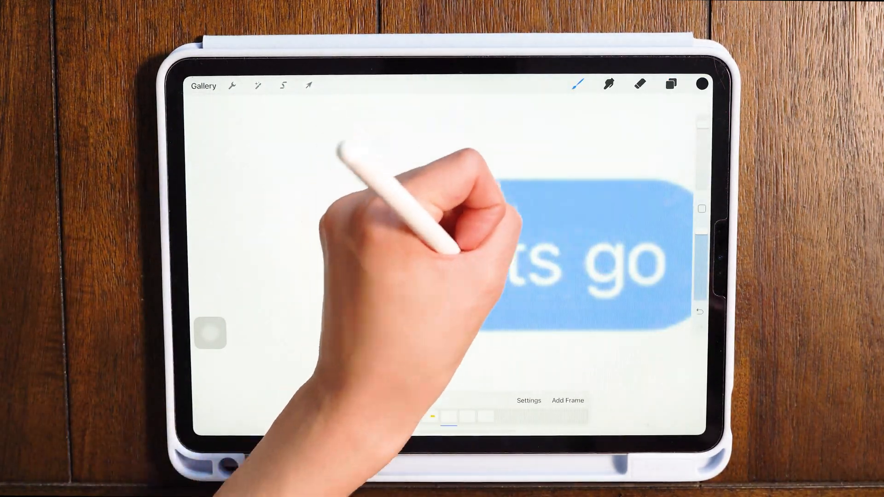
left_click(681, 84)
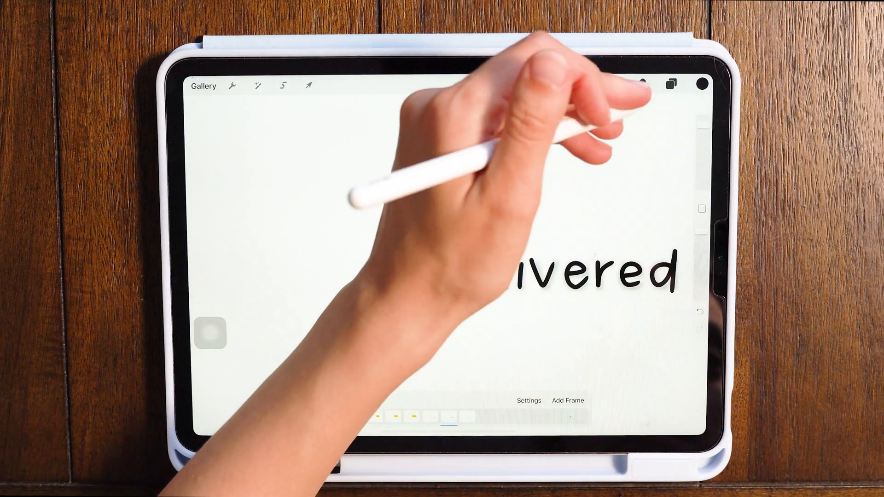
- Add 'Delivered' and 'Read 1:52 PM' labels on separate layers under the yellow bubble, toggling each visible per frame
left_click(671, 84)
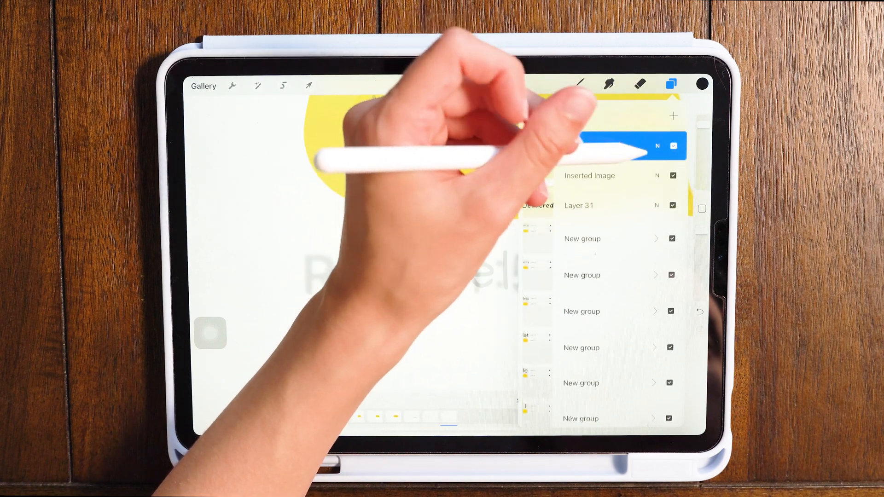
left_click(672, 207)
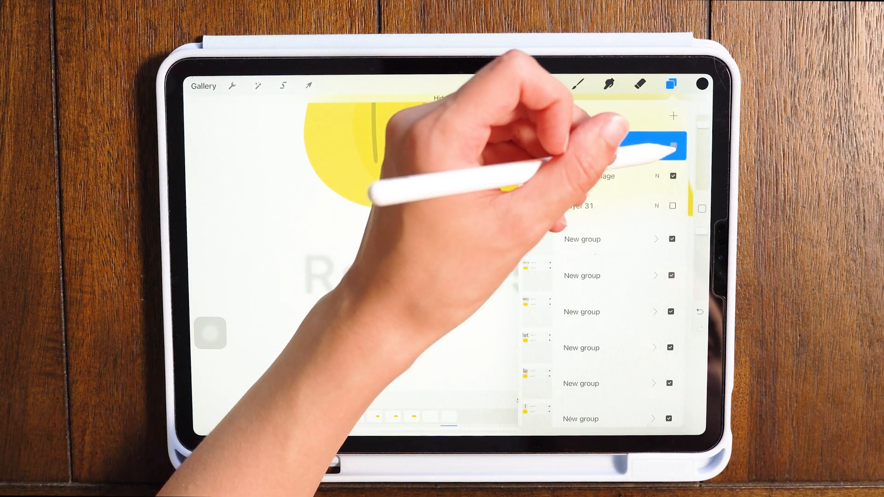
left_click(670, 84)
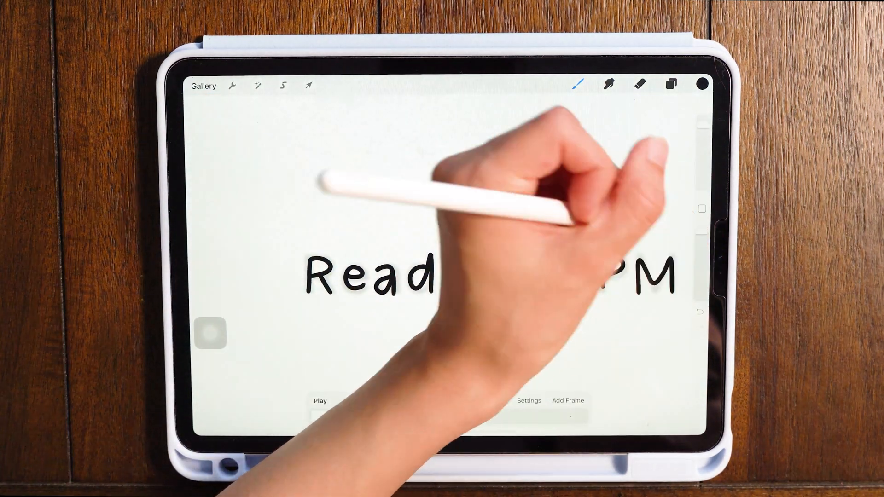
left_click(671, 84)
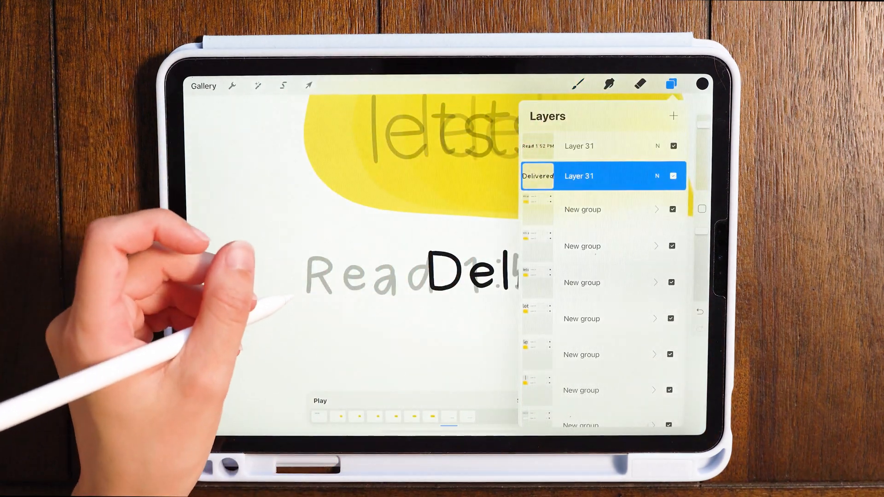
left_click(671, 83)
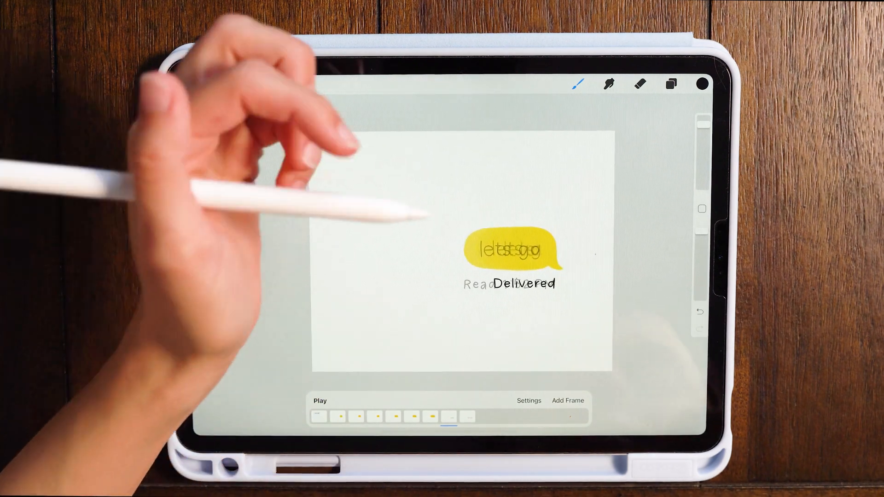
left_click(672, 83)
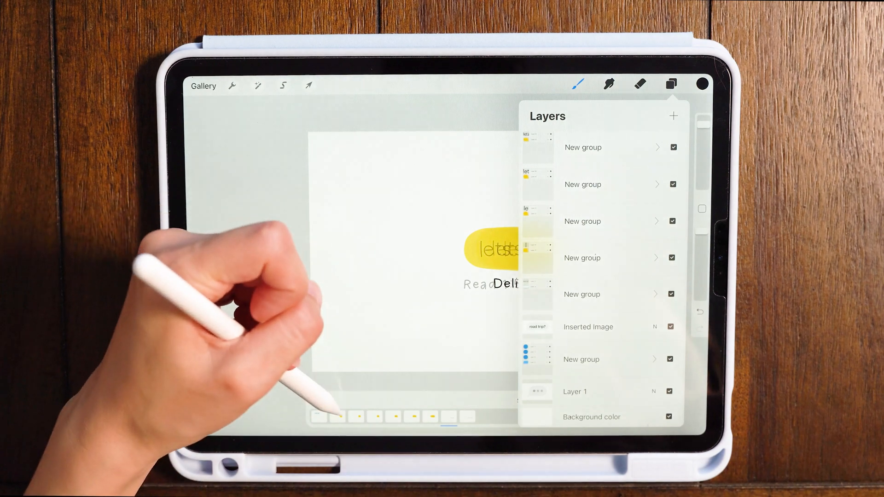
- Step through the timeline from the 'road trip?' frame and typing dots to the 'le' bubble, checking frame groups
left_click(671, 84)
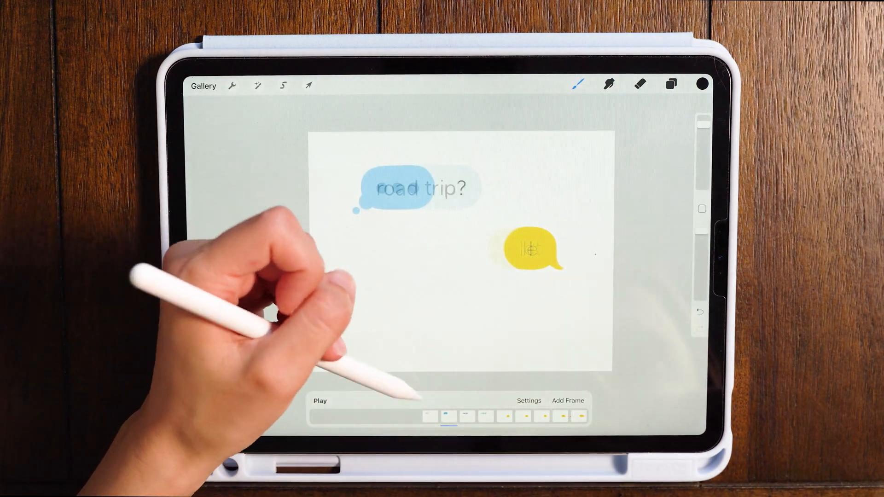
left_click(528, 401)
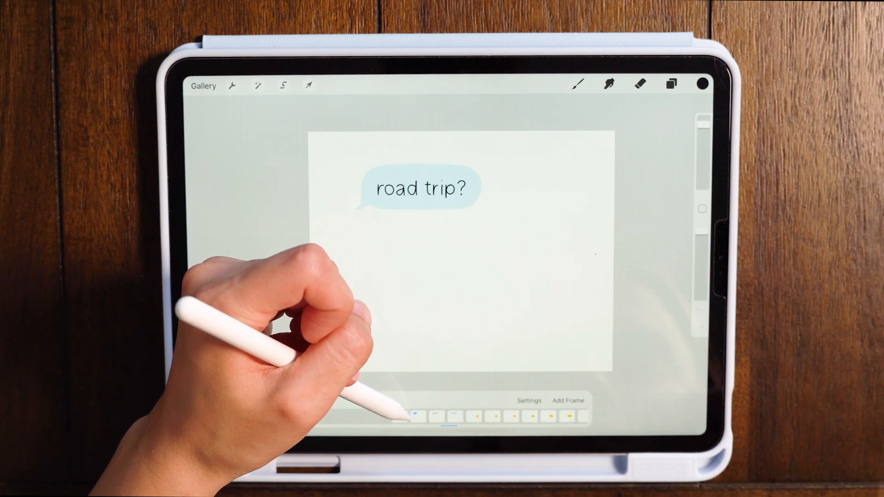
left_click(672, 84)
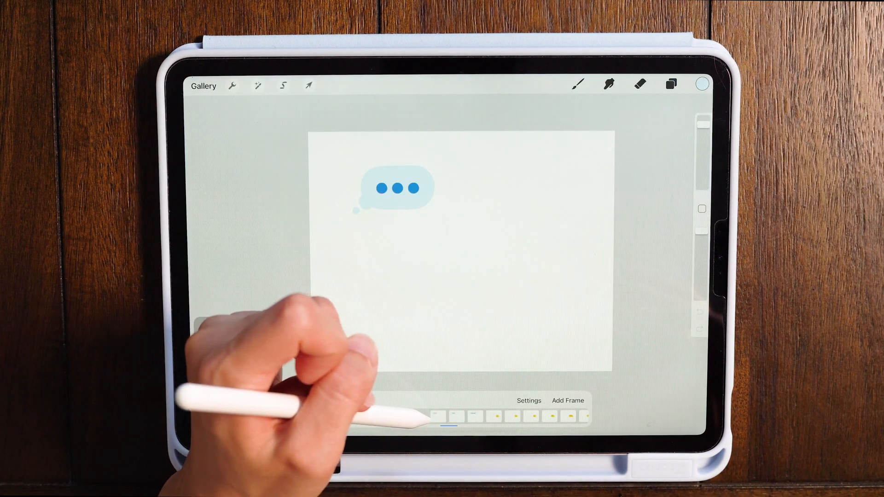
left_click(670, 84)
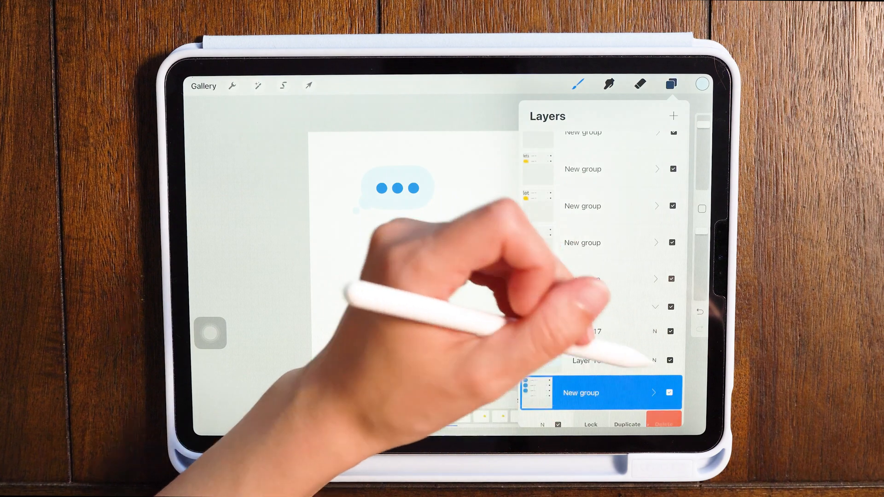
left_click(670, 84)
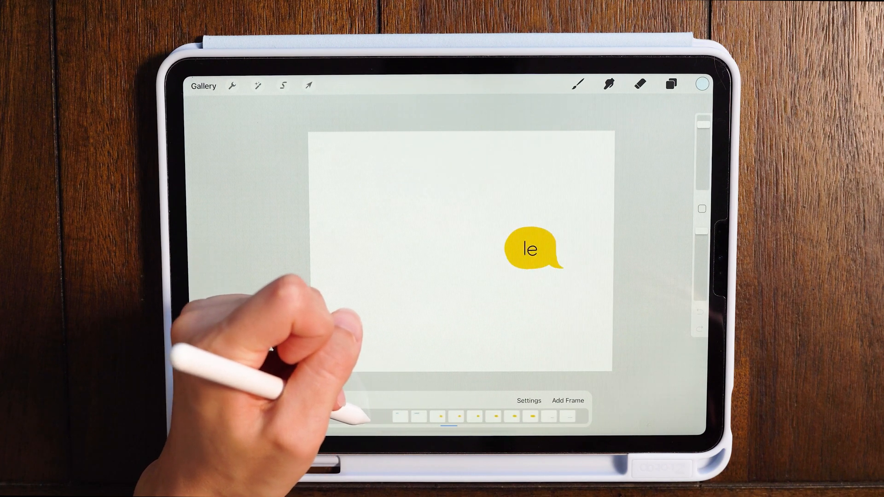
left_click(670, 84)
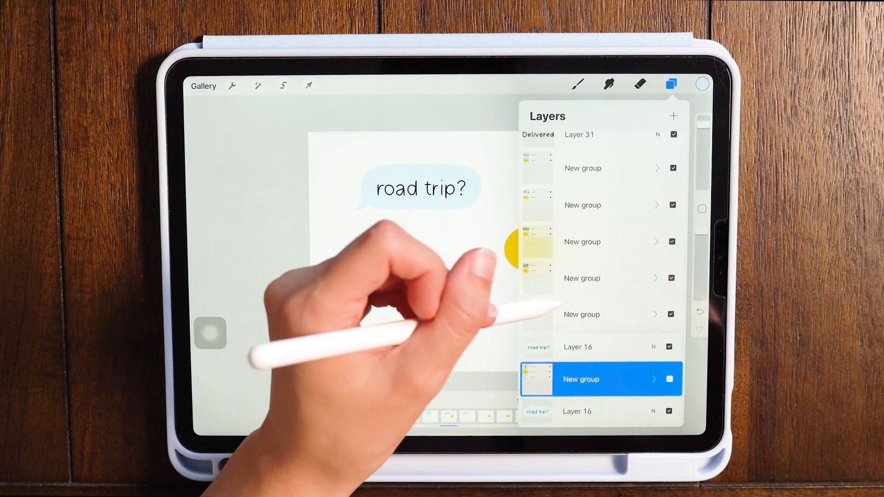
- Reorder the message groups so the 'lets go' frames follow 'road trip?' in the layer stack
left_click_drag(581, 379, 581, 302)
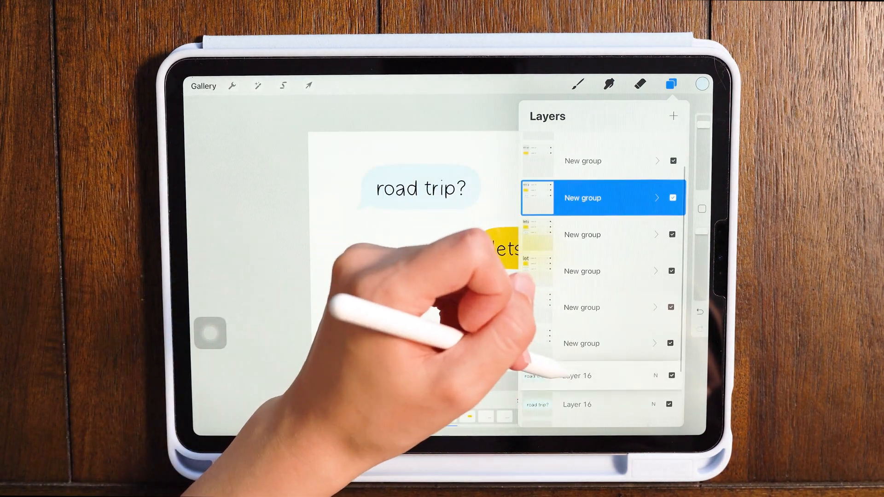
left_click(670, 83)
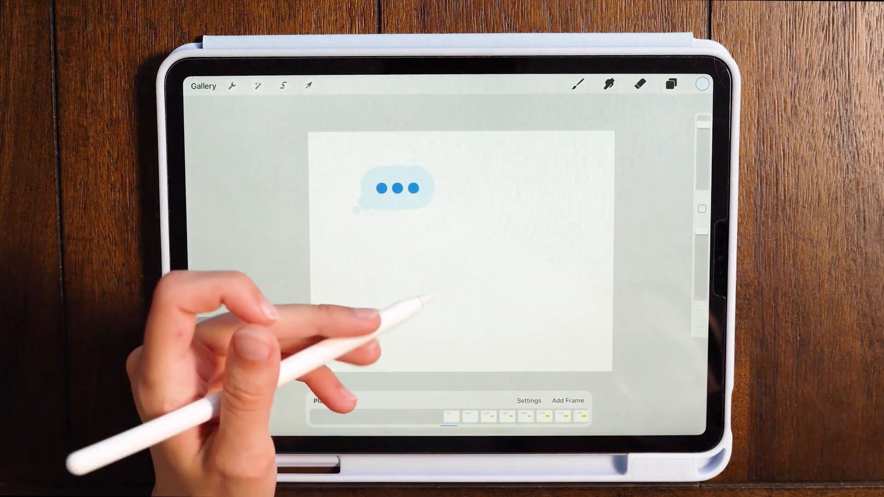
left_click(670, 85)
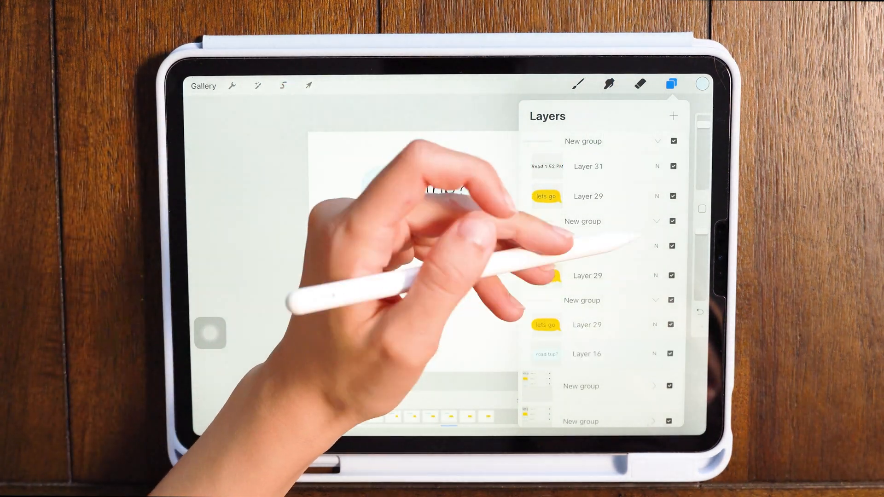
left_click(583, 142)
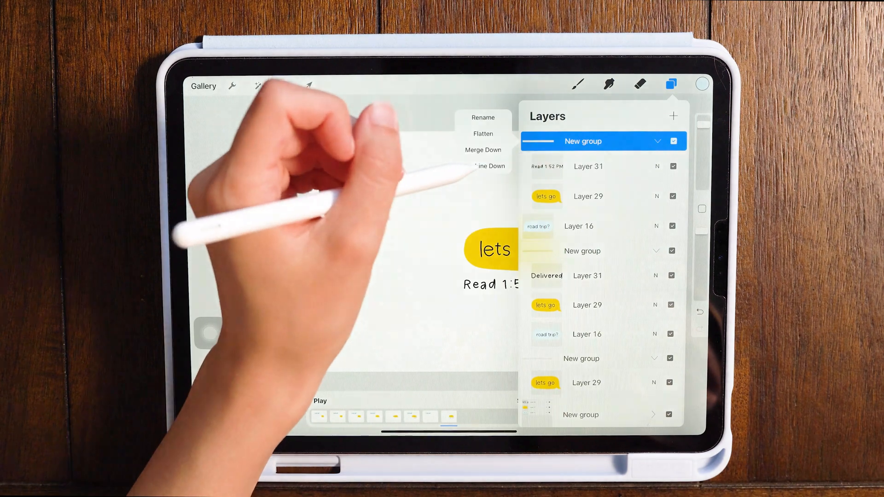
- Flatten the top group into one frame and check the Delivered and Read 1:52 PM frames
left_click(670, 84)
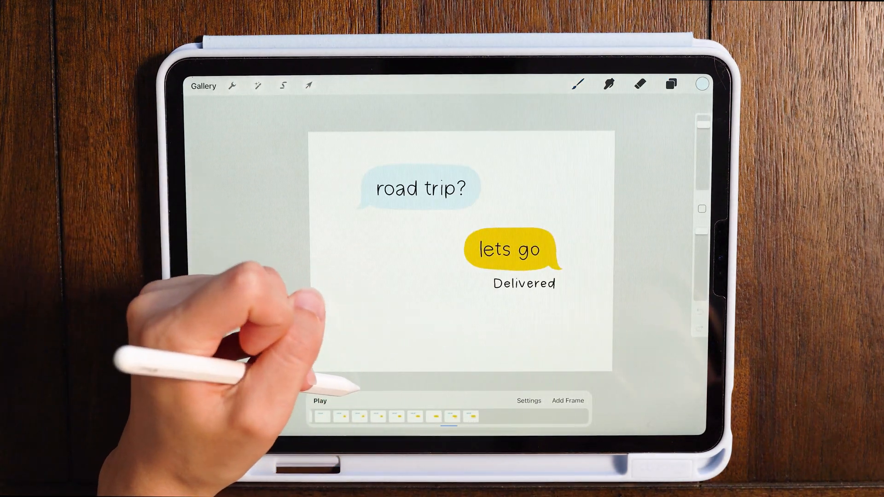
left_click(671, 85)
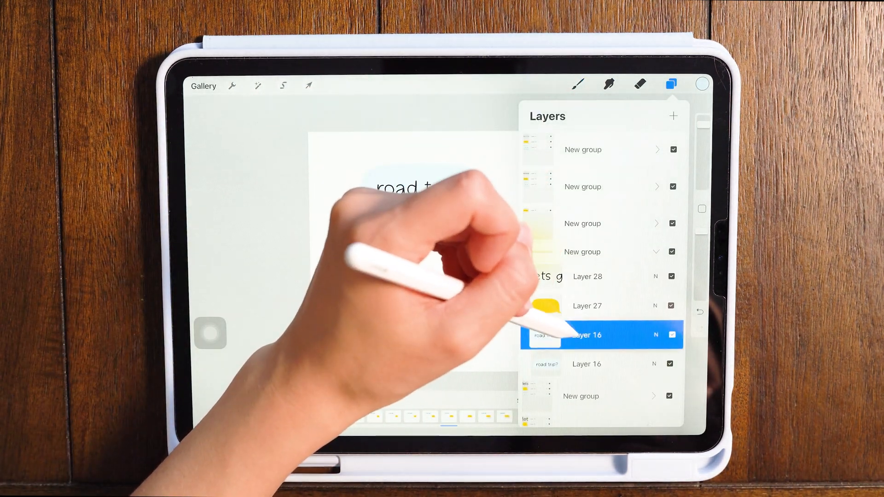
left_click(670, 84)
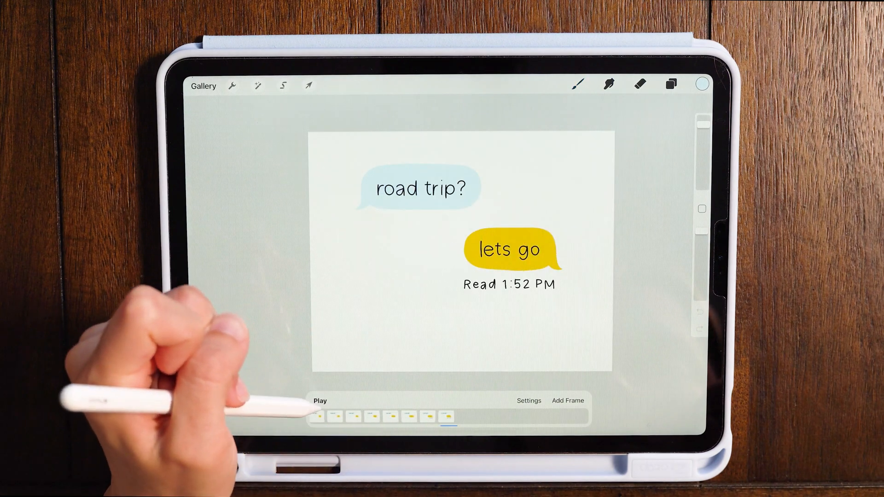
left_click(670, 84)
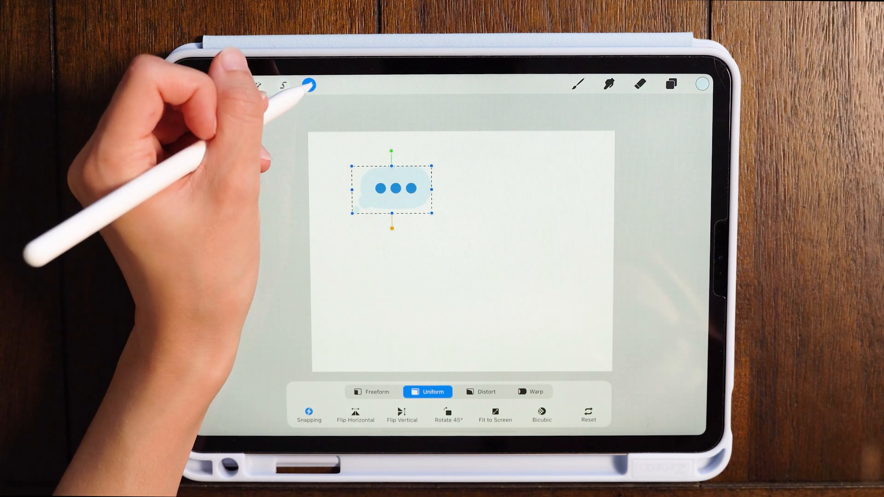
- Position the typing-dots bubble frame, then set the animation to Loop at 5 frames per second
left_click(672, 85)
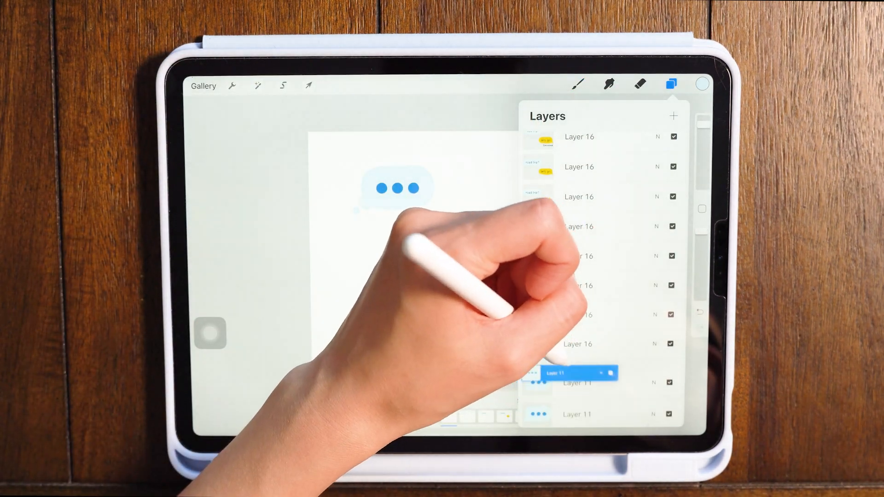
left_click(671, 85)
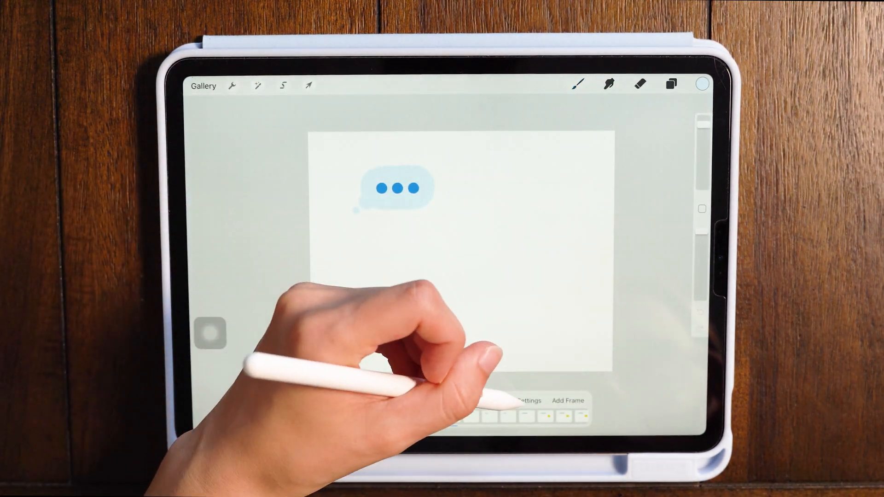
left_click(530, 401)
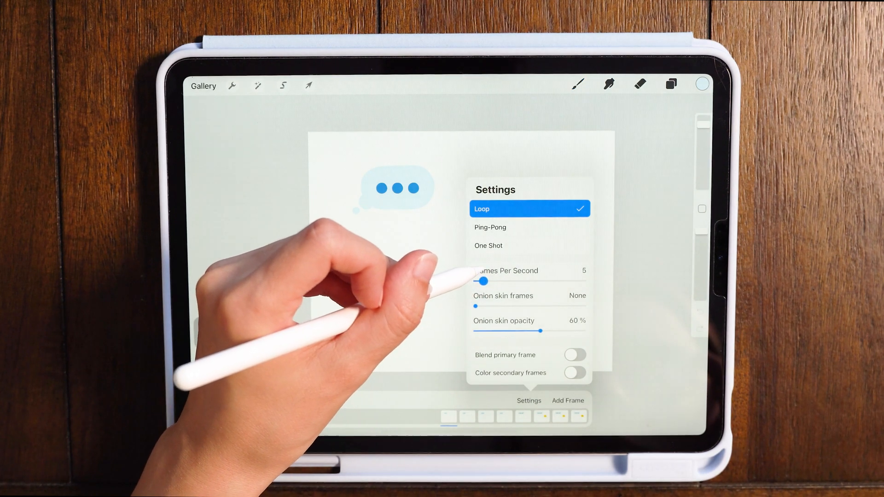
left_click_drag(483, 281, 478, 281)
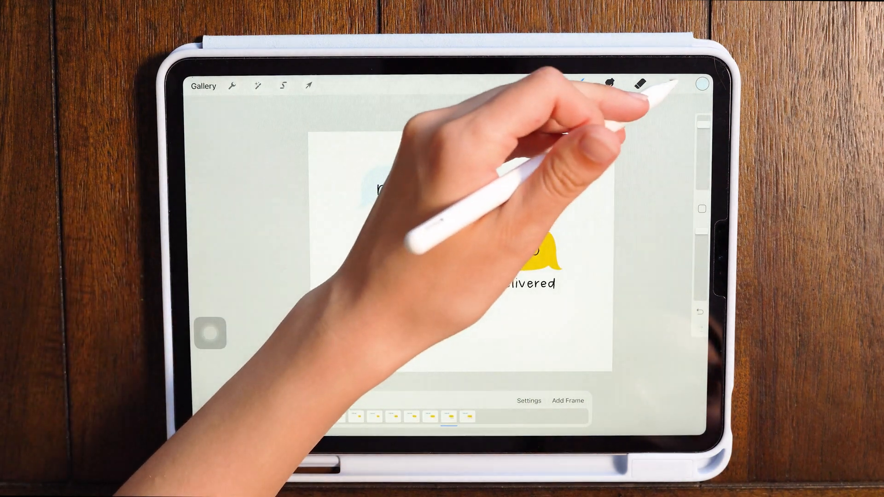
- Show the list of finished message frames and select the top Layer 16 frame
left_click(670, 84)
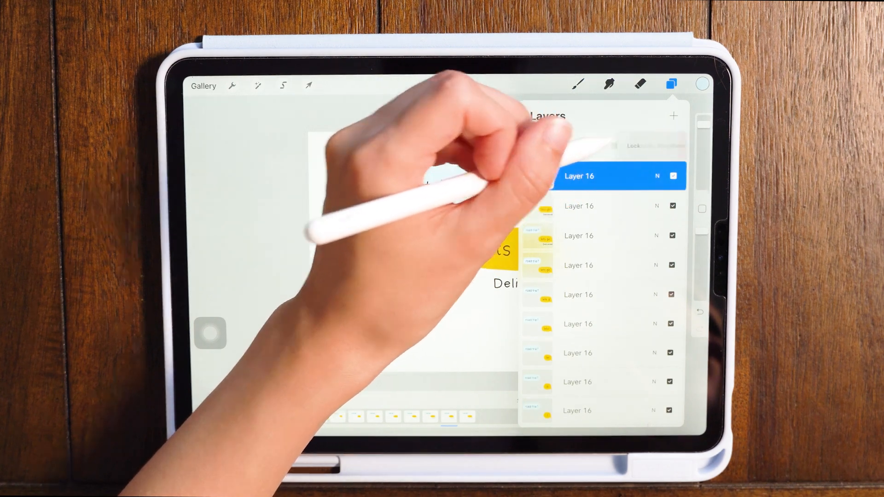
left_click(670, 83)
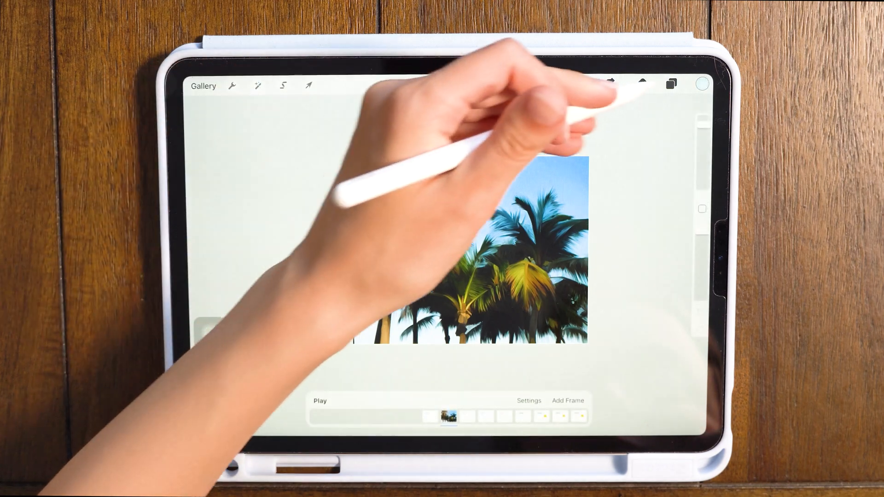
- Insert the palm-tree photo and set its layer as the background behind every message frame
left_click(670, 84)
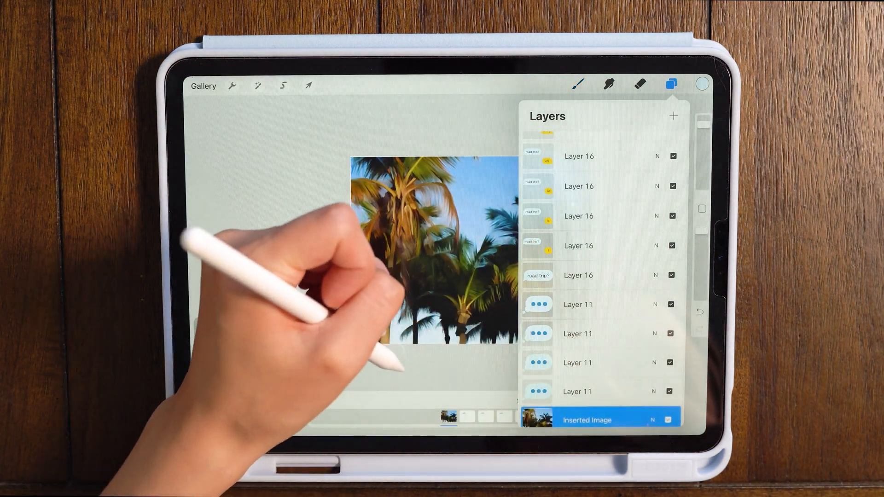
left_click(670, 85)
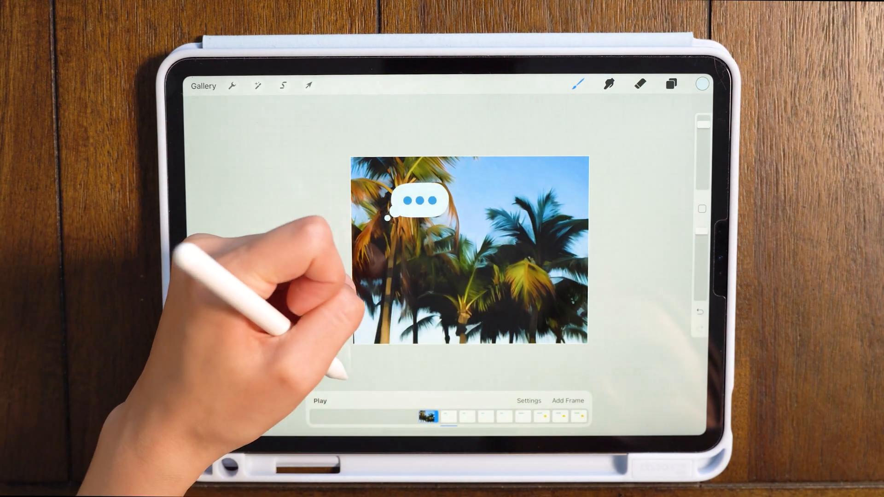
left_click(320, 411)
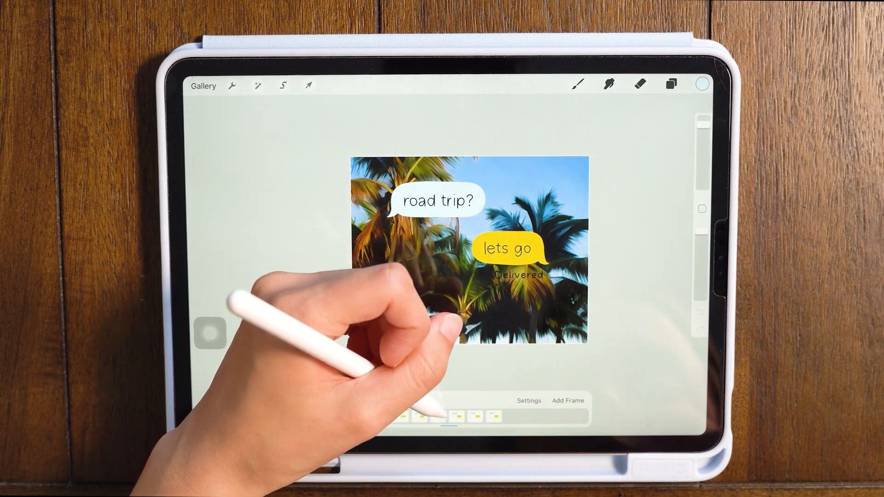
left_click(672, 85)
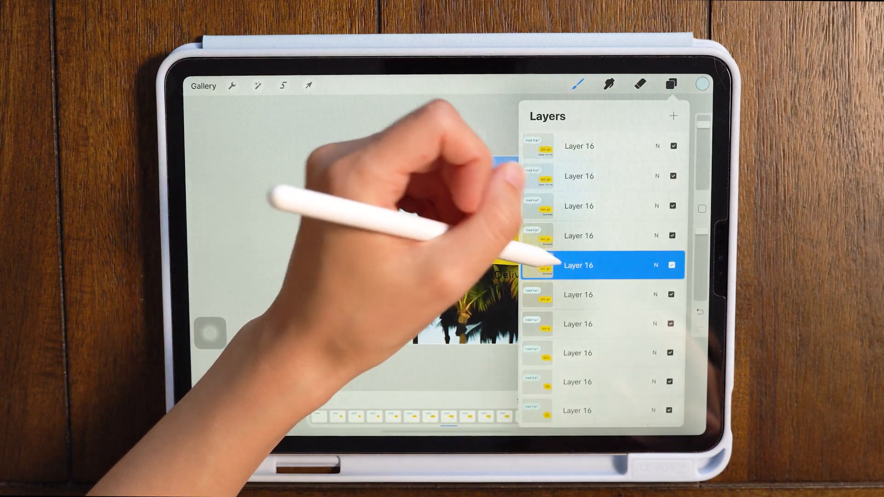
- Choose white as the active colour for recolouring the status labels
left_click(683, 84)
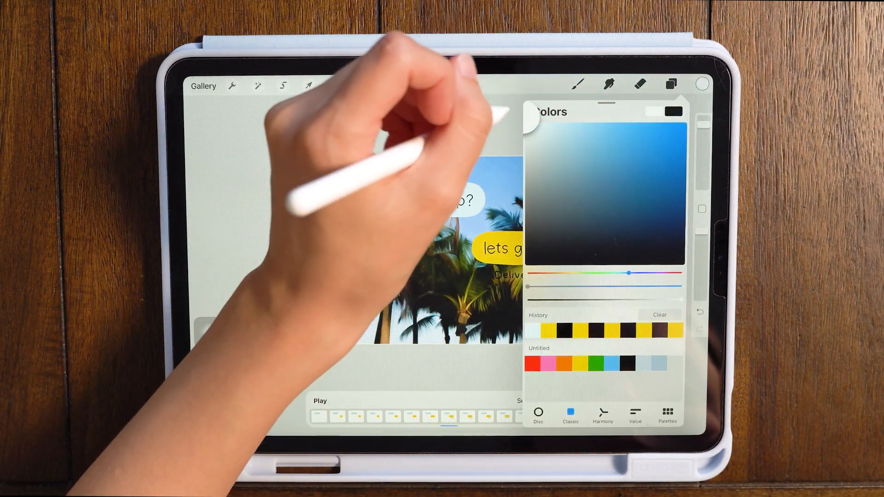
left_click(579, 84)
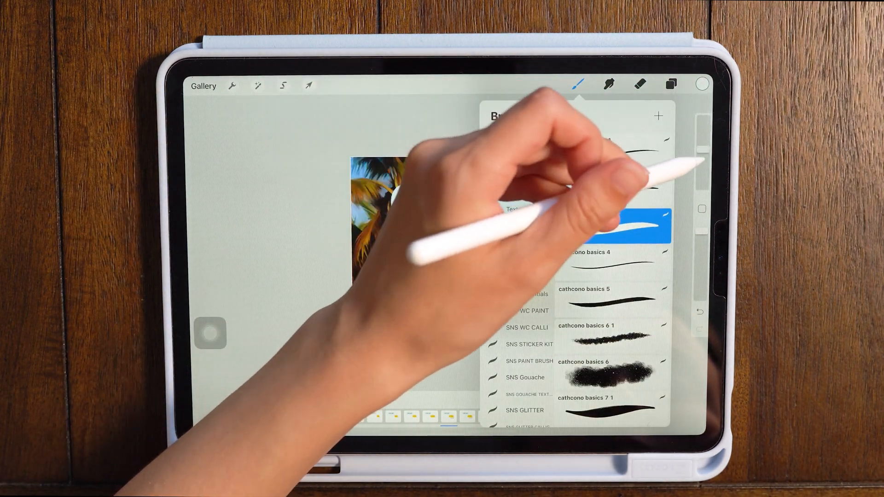
left_click(672, 86)
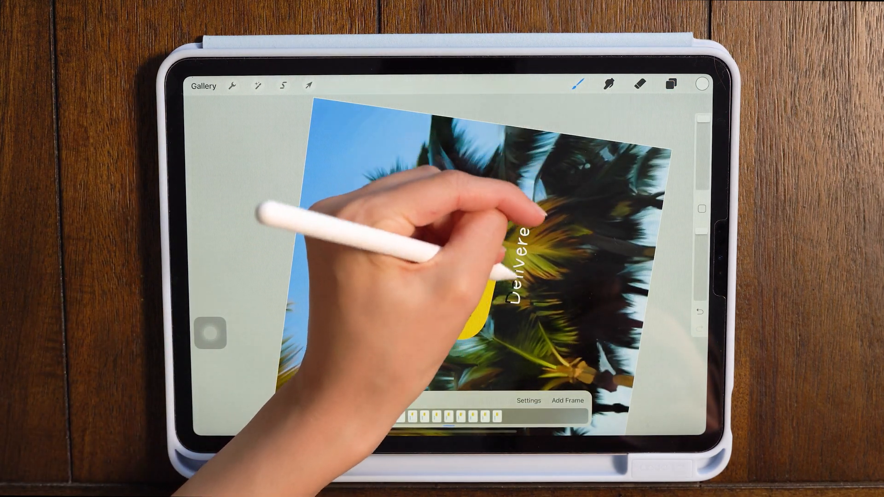
left_click(671, 85)
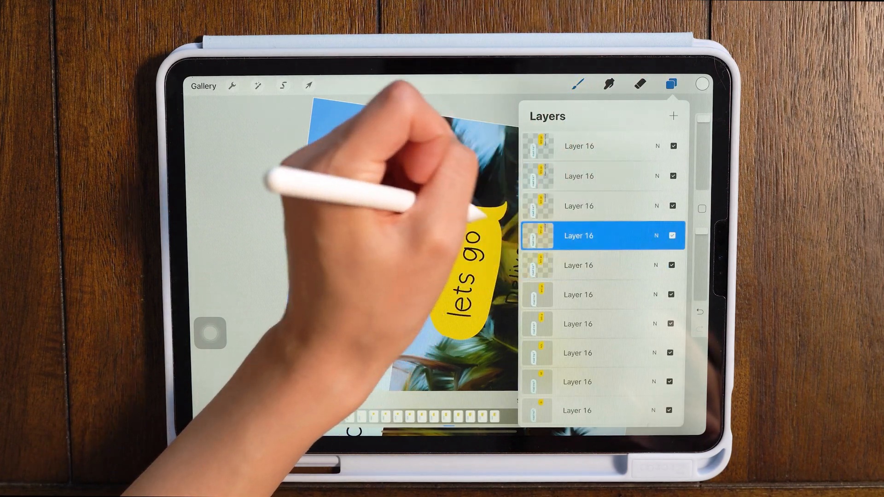
- Recolour the Delivered and Read 1:52 PM labels white on each Layer 16 frame
left_click(670, 84)
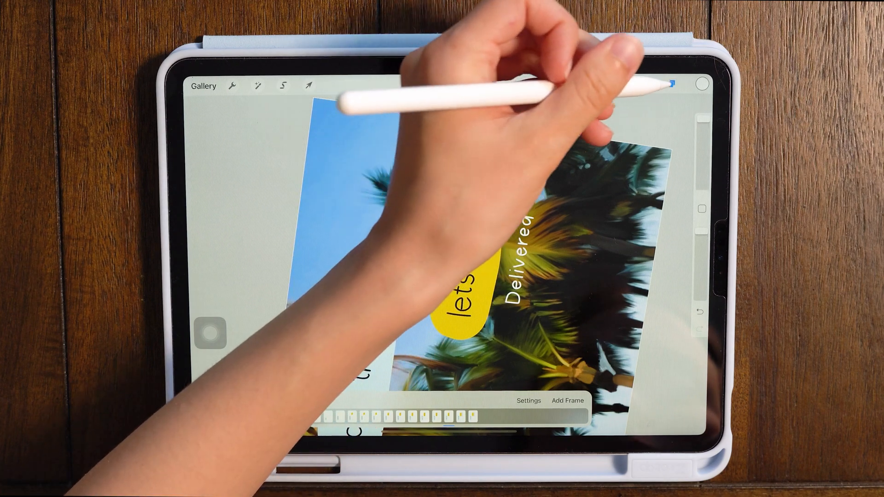
left_click(672, 82)
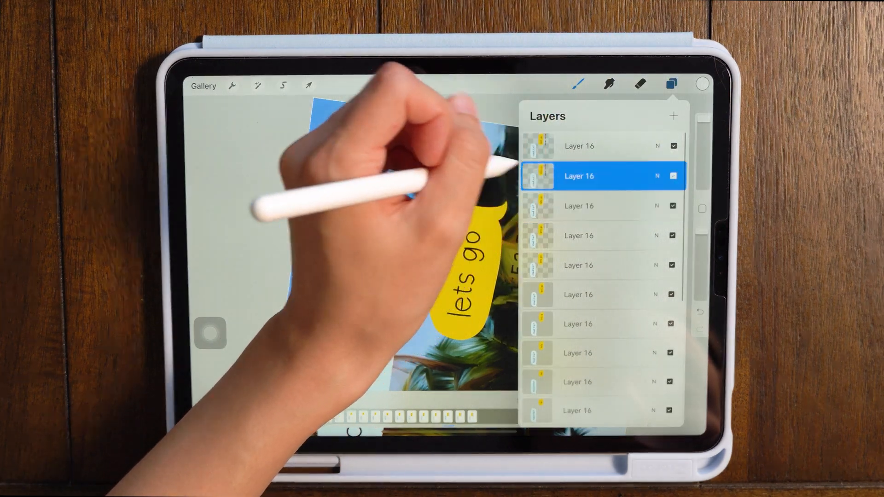
left_click(672, 84)
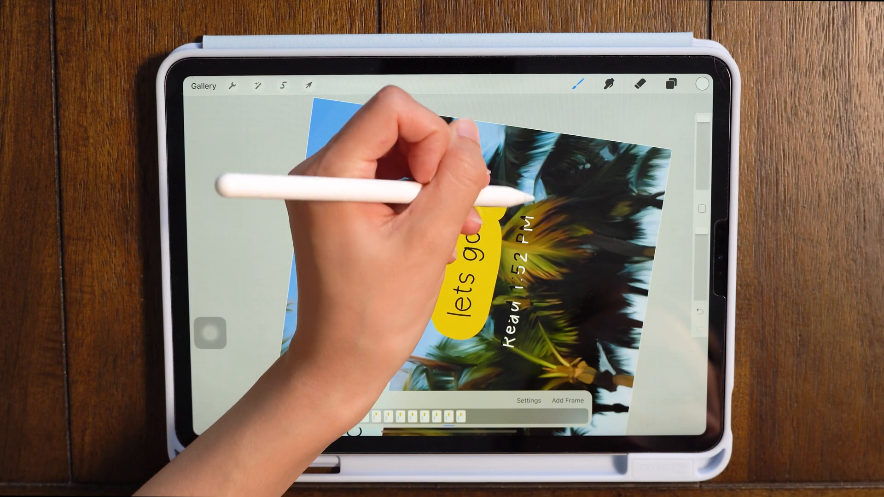
left_click(672, 85)
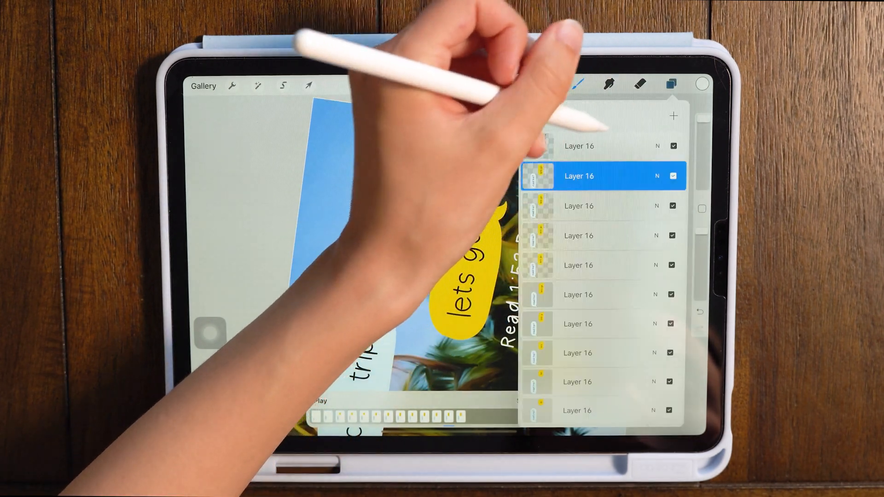